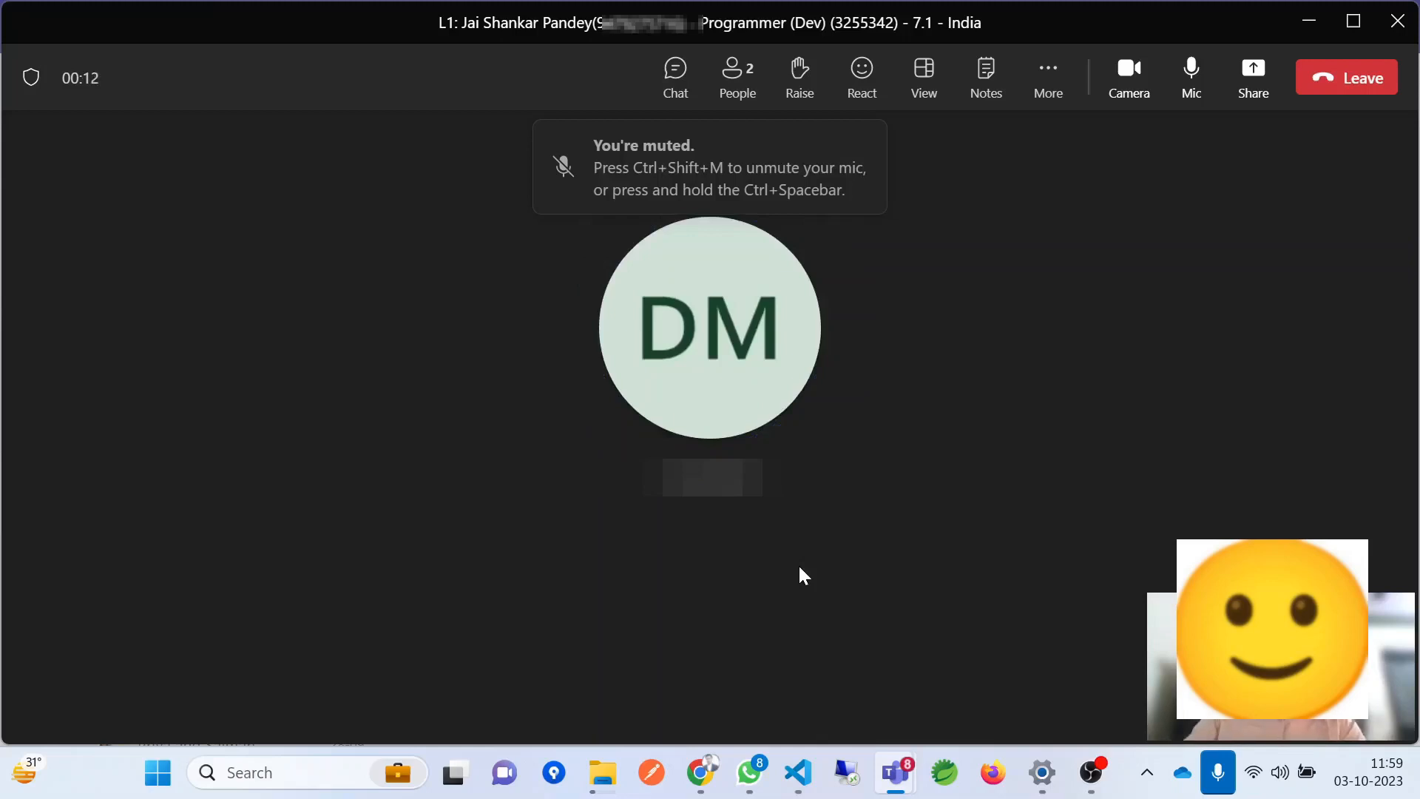
mouse_move(1129, 77)
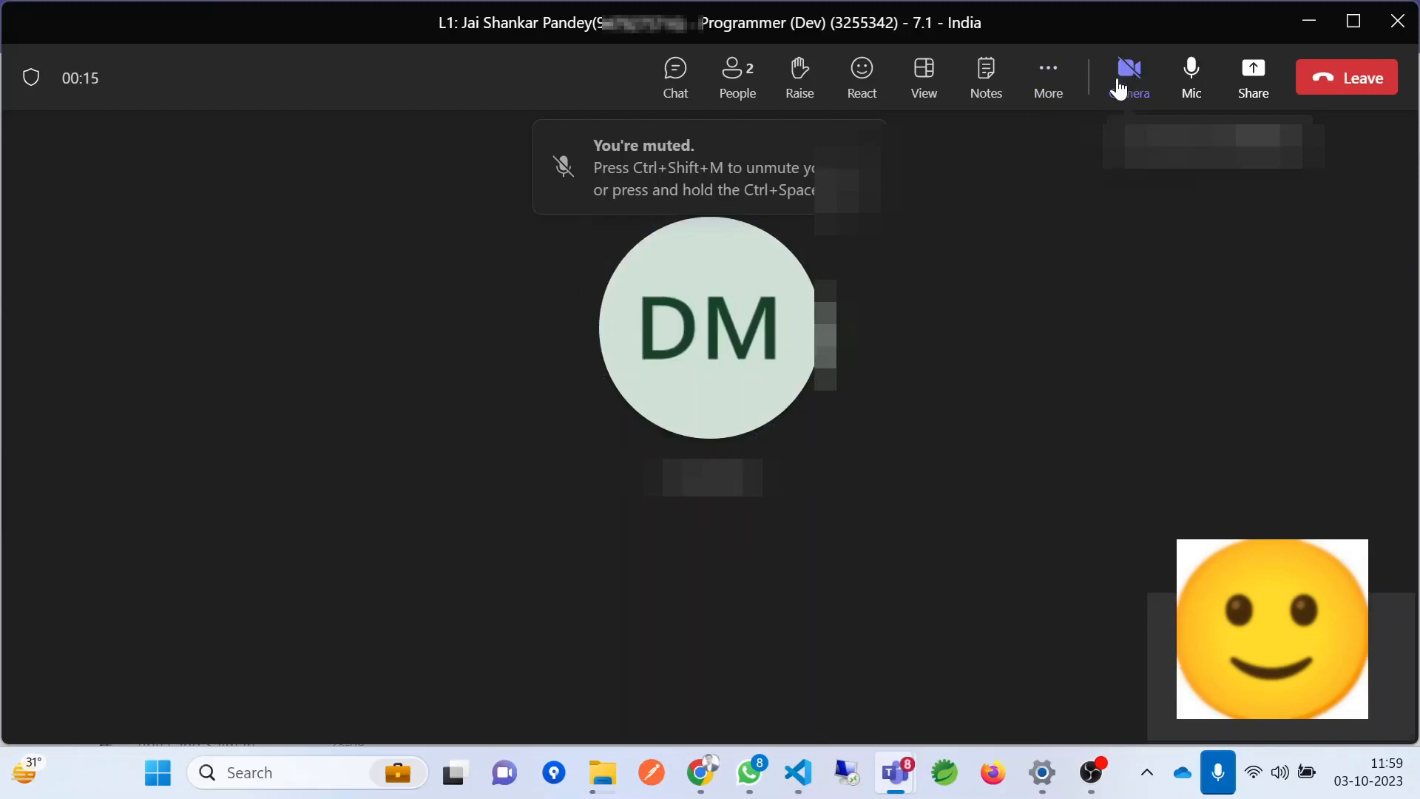
- Peek at the camera preview, then dismiss the 'Recording and transcription' banner
left_click(1129, 76)
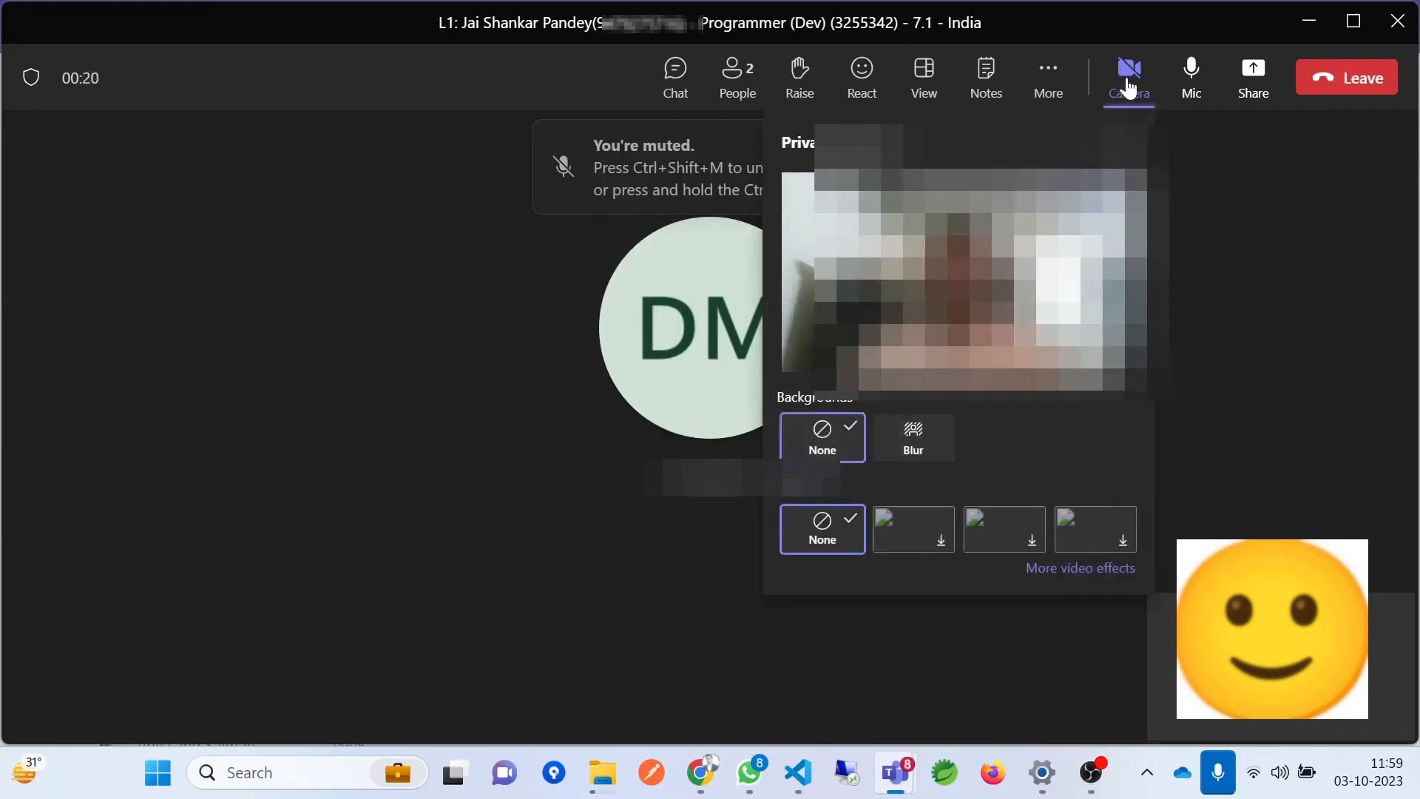
left_click(1129, 66)
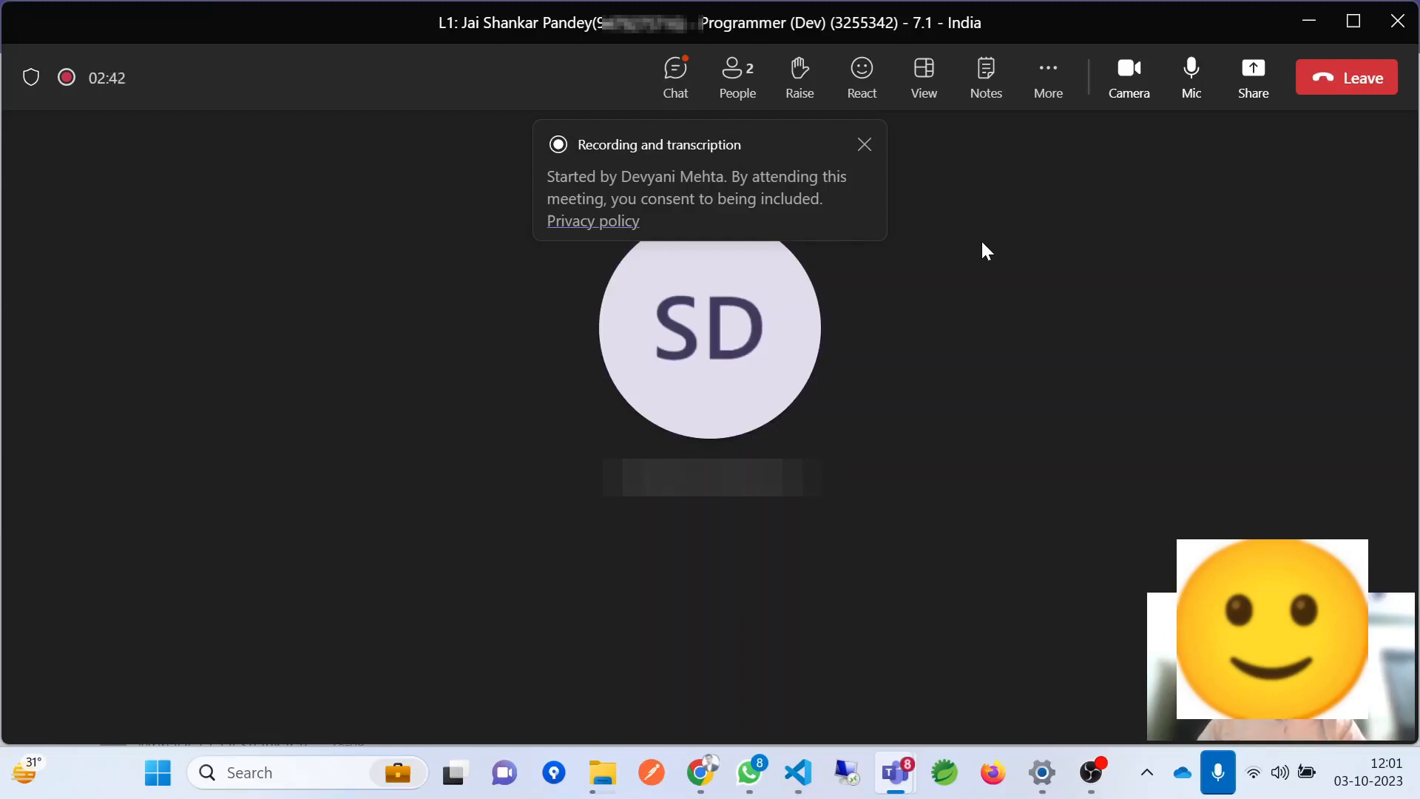
mouse_move(888, 181)
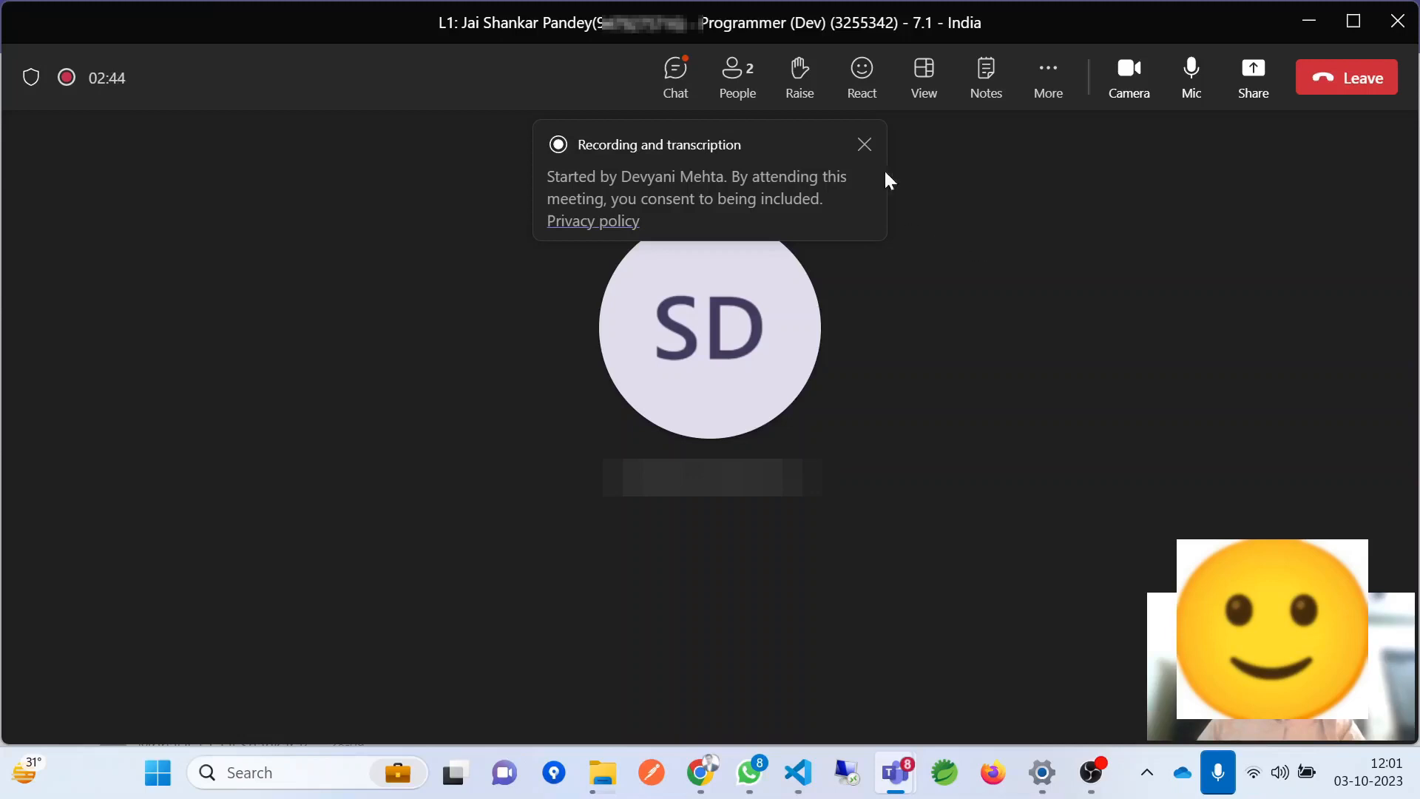
left_click(863, 143)
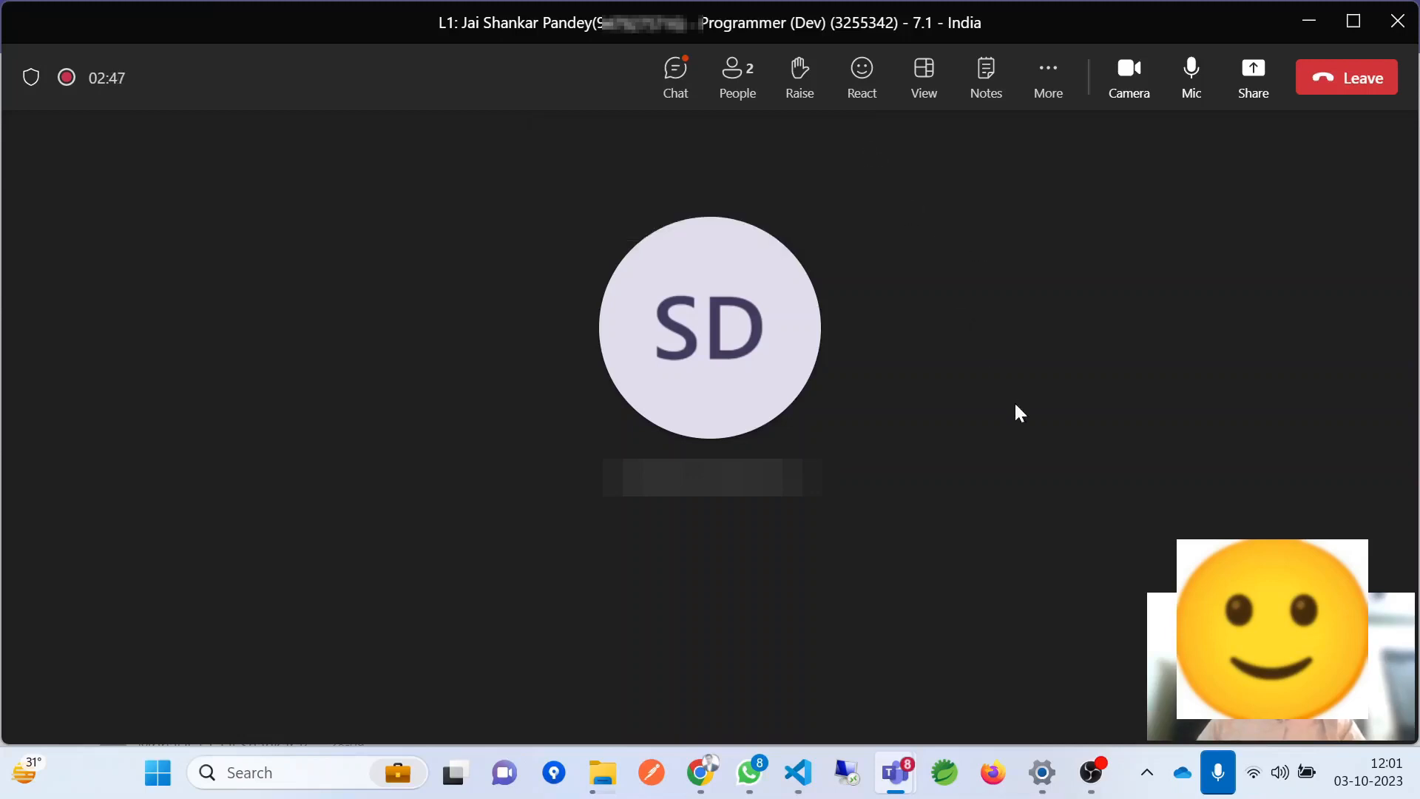
mouse_move(1015, 357)
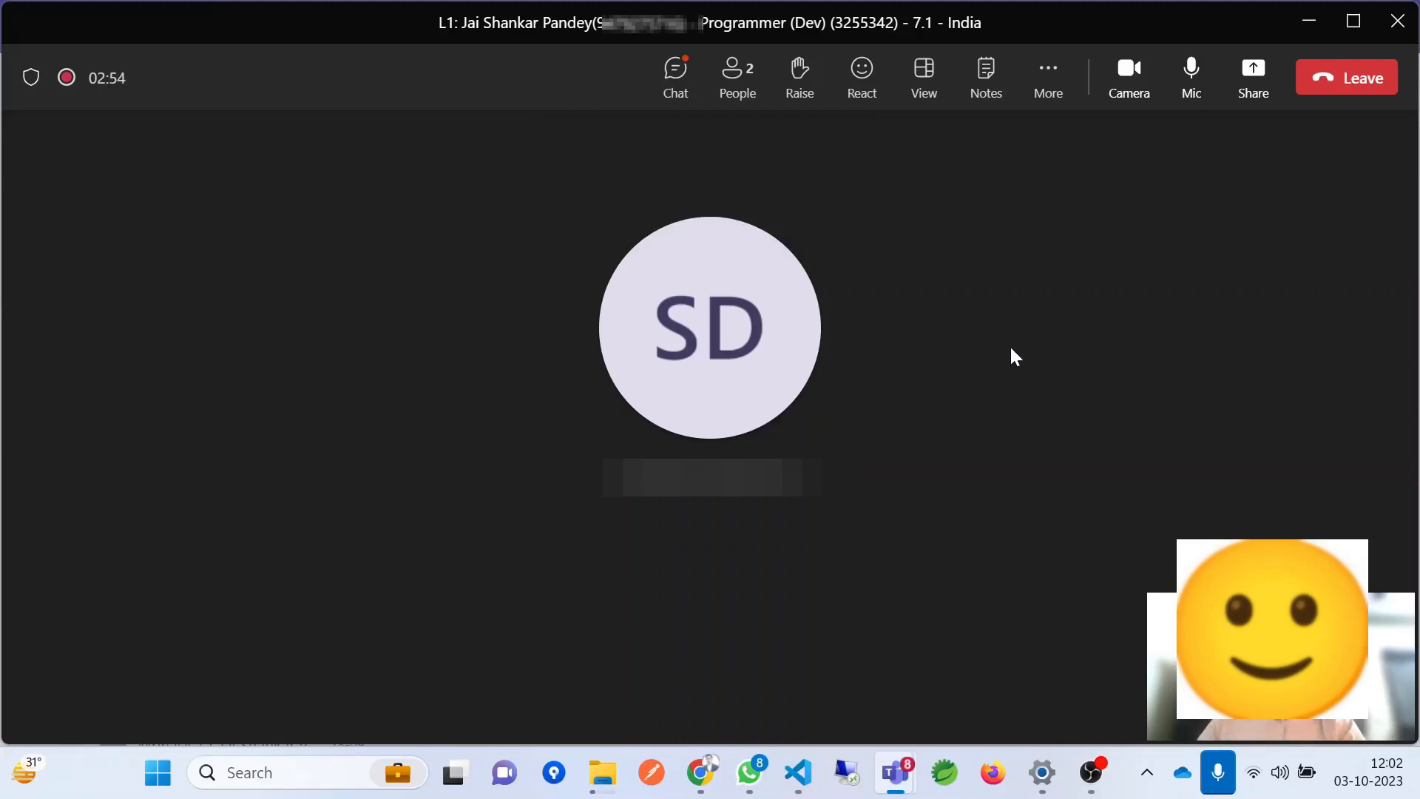
mouse_move(1033, 339)
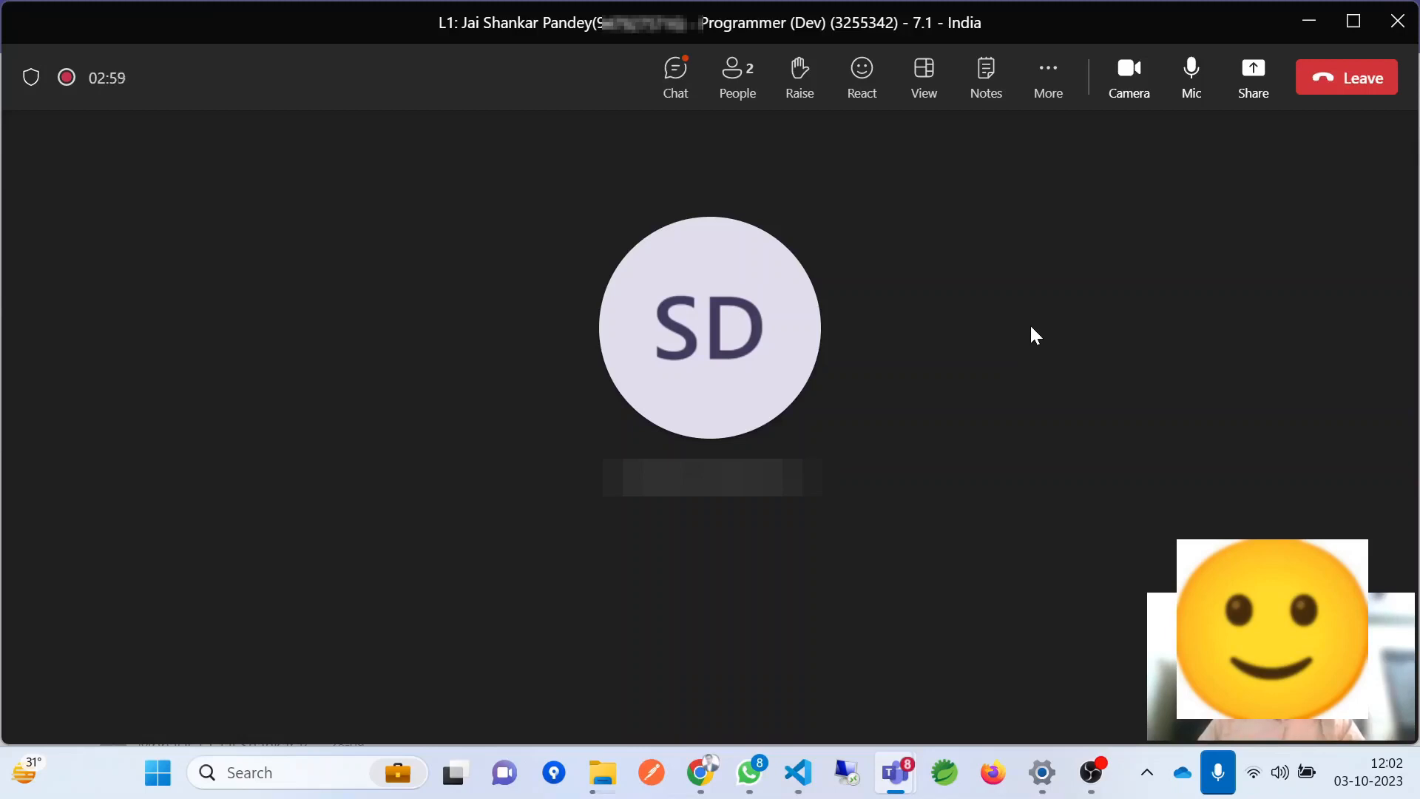
mouse_move(907, 412)
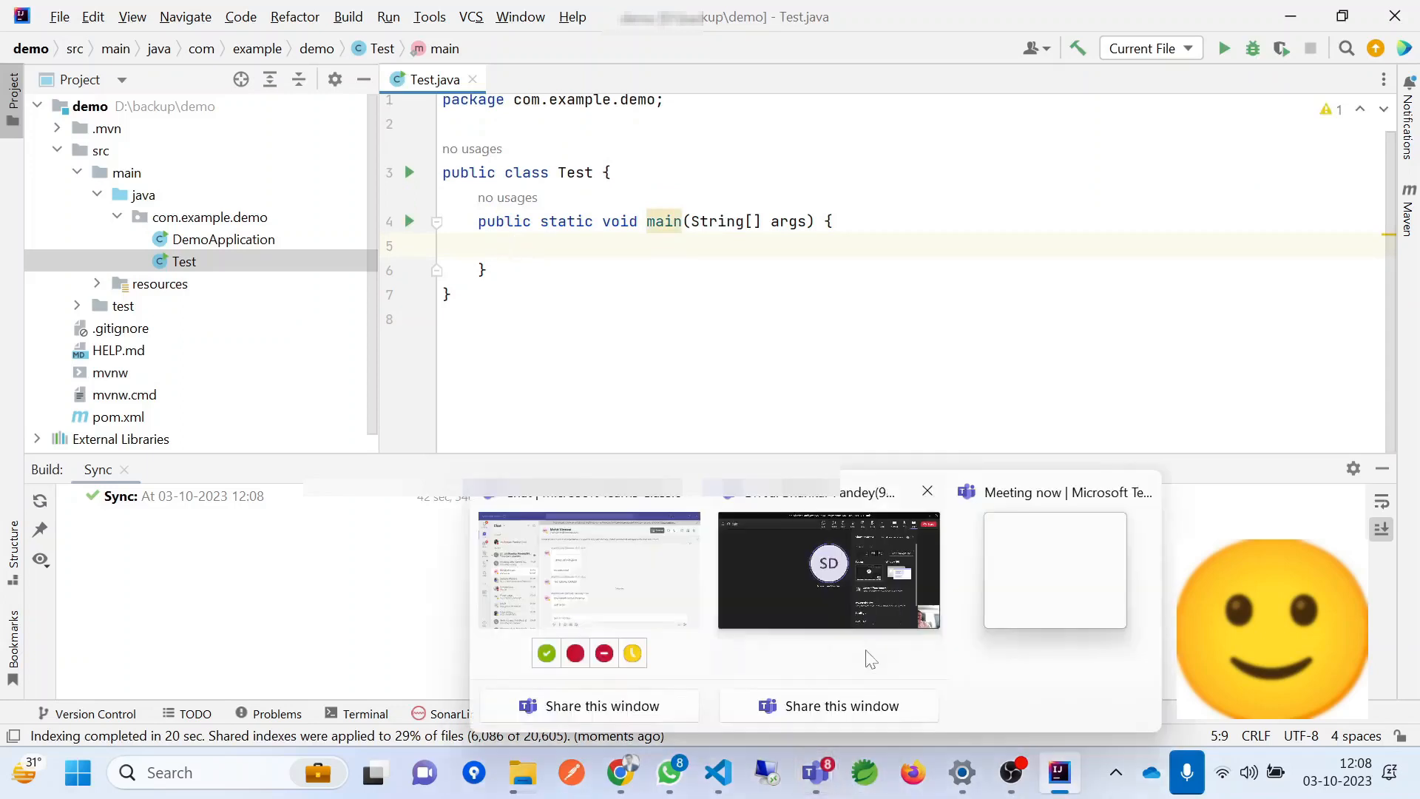
- Share the IntelliJ window with the meeting and toggle the Chat pane open and closed
left_click(827, 568)
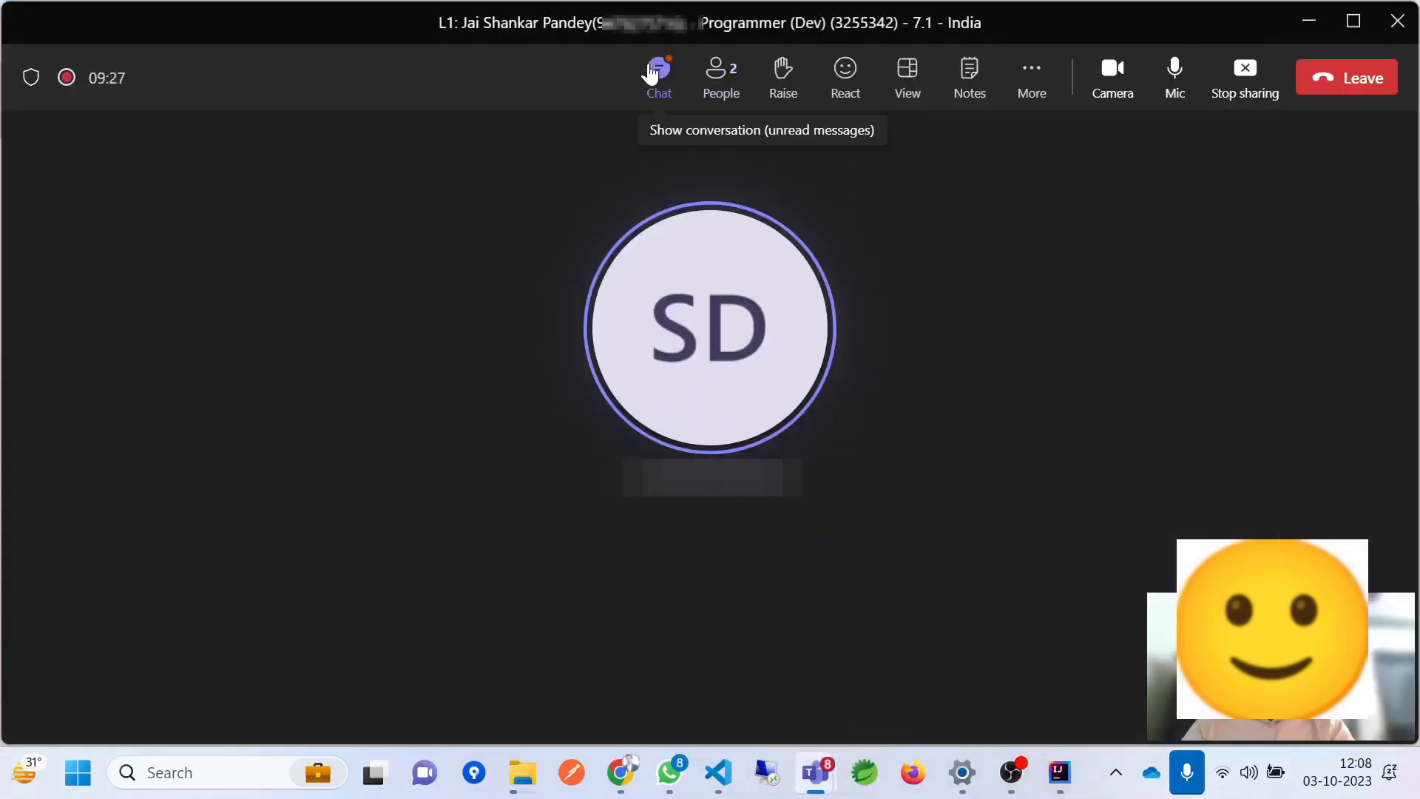
left_click(659, 77)
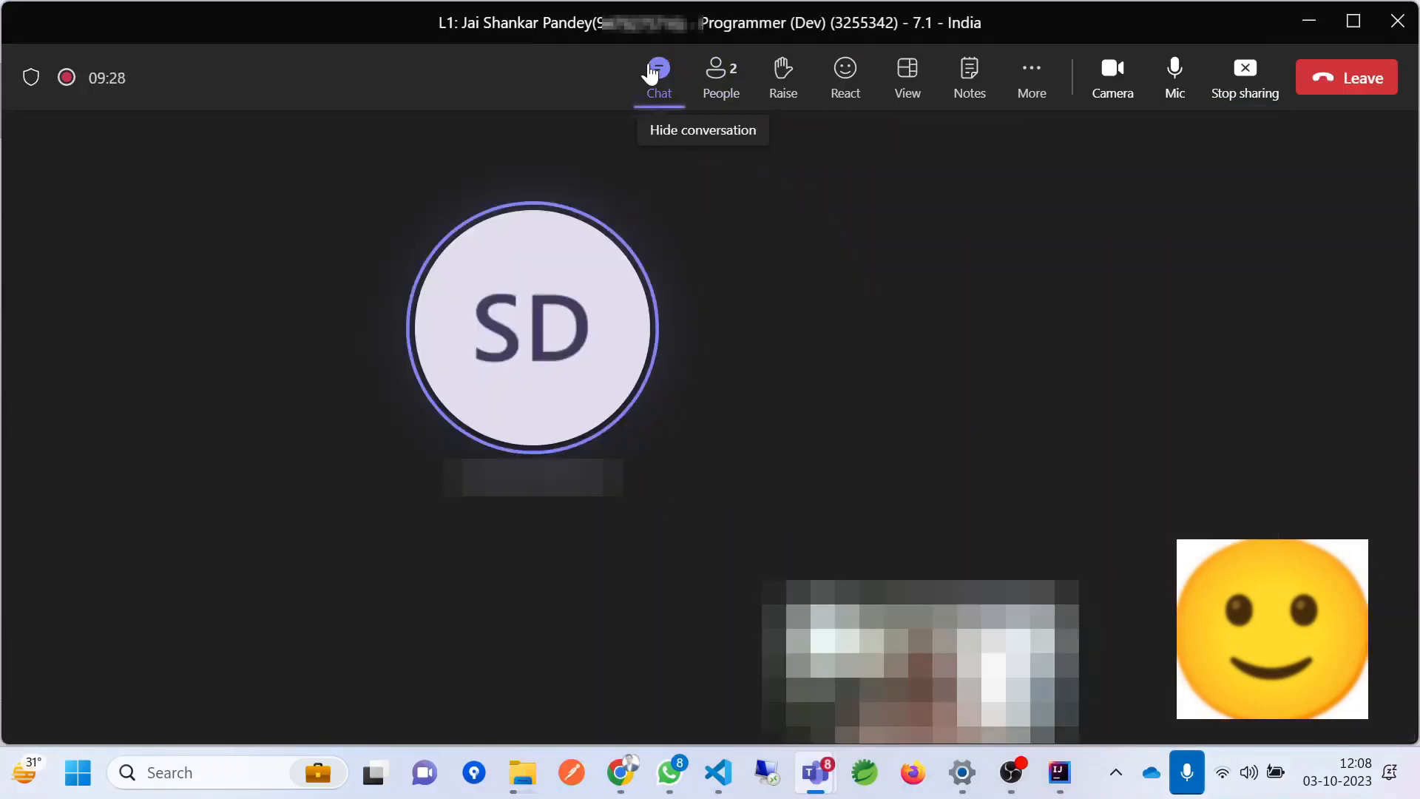
left_click(658, 77)
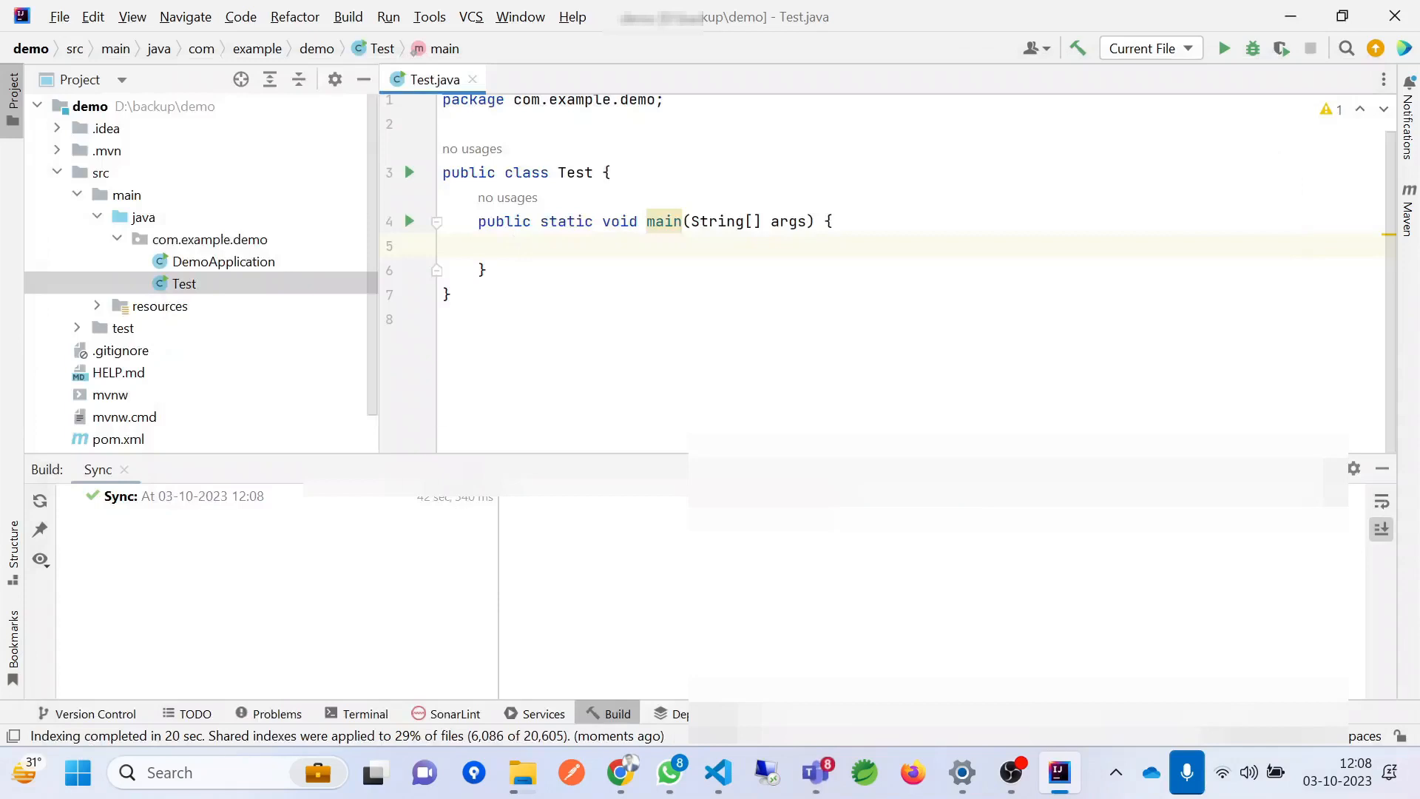
- Write int a = 1234; in main, correcting an initial mistyped List declaration
type("List")
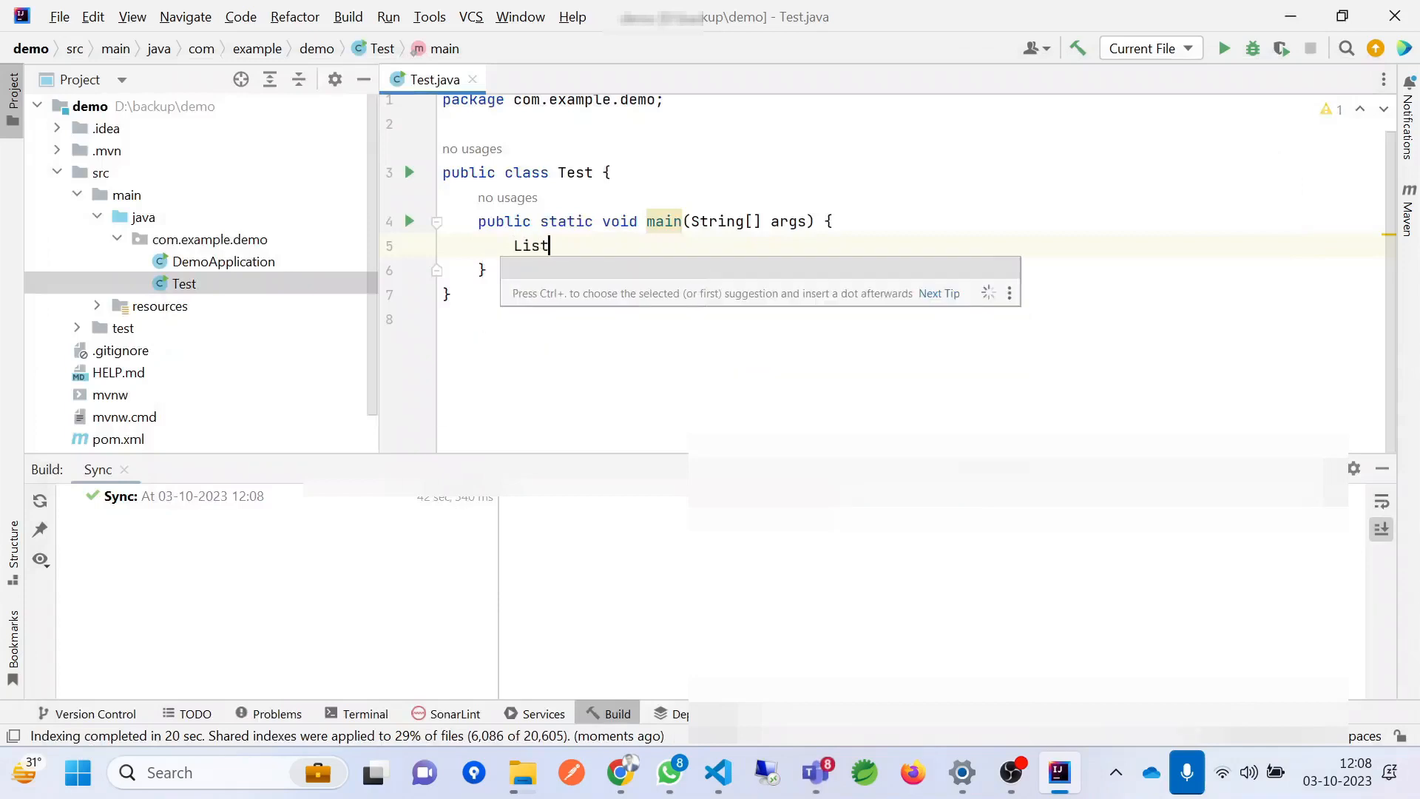
type("MI")
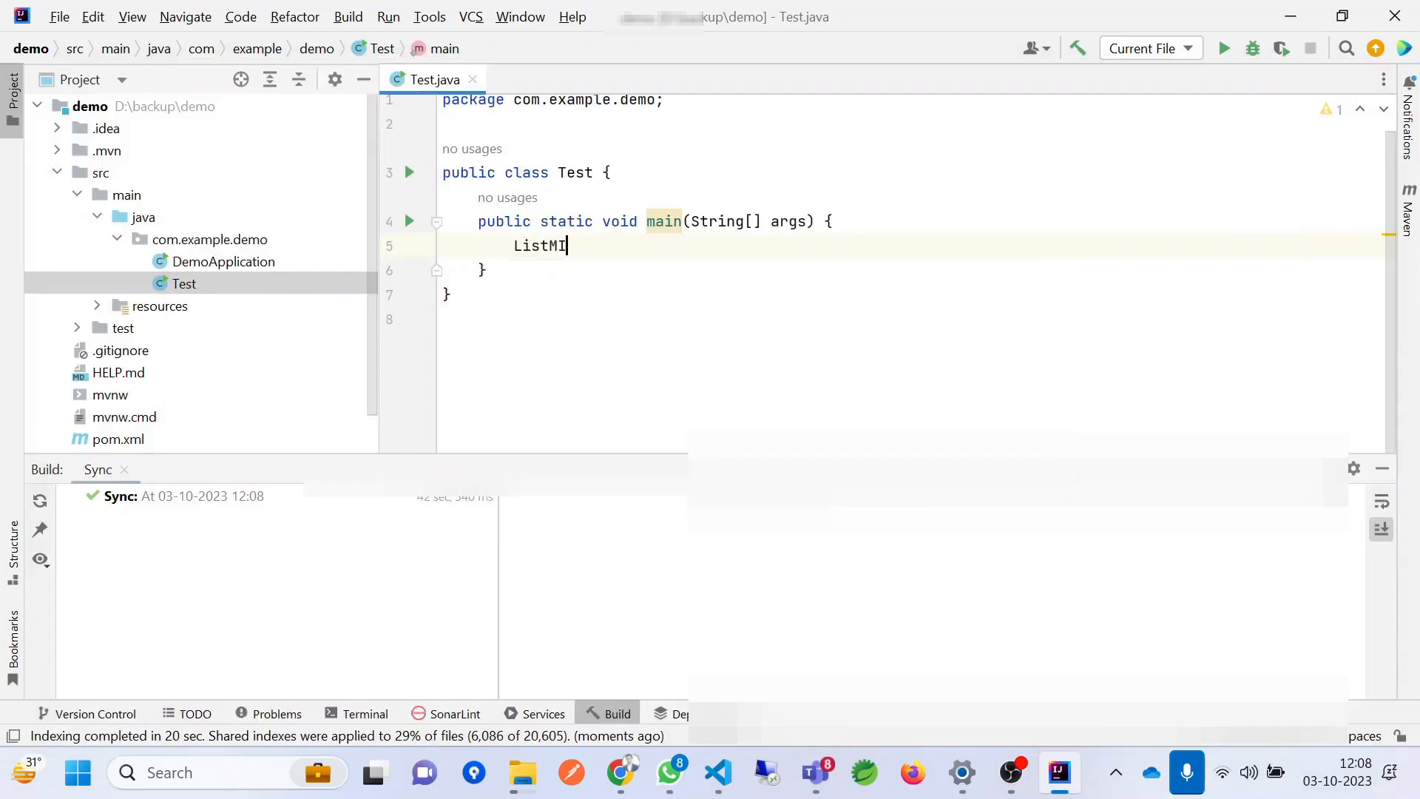
key("Backspace")
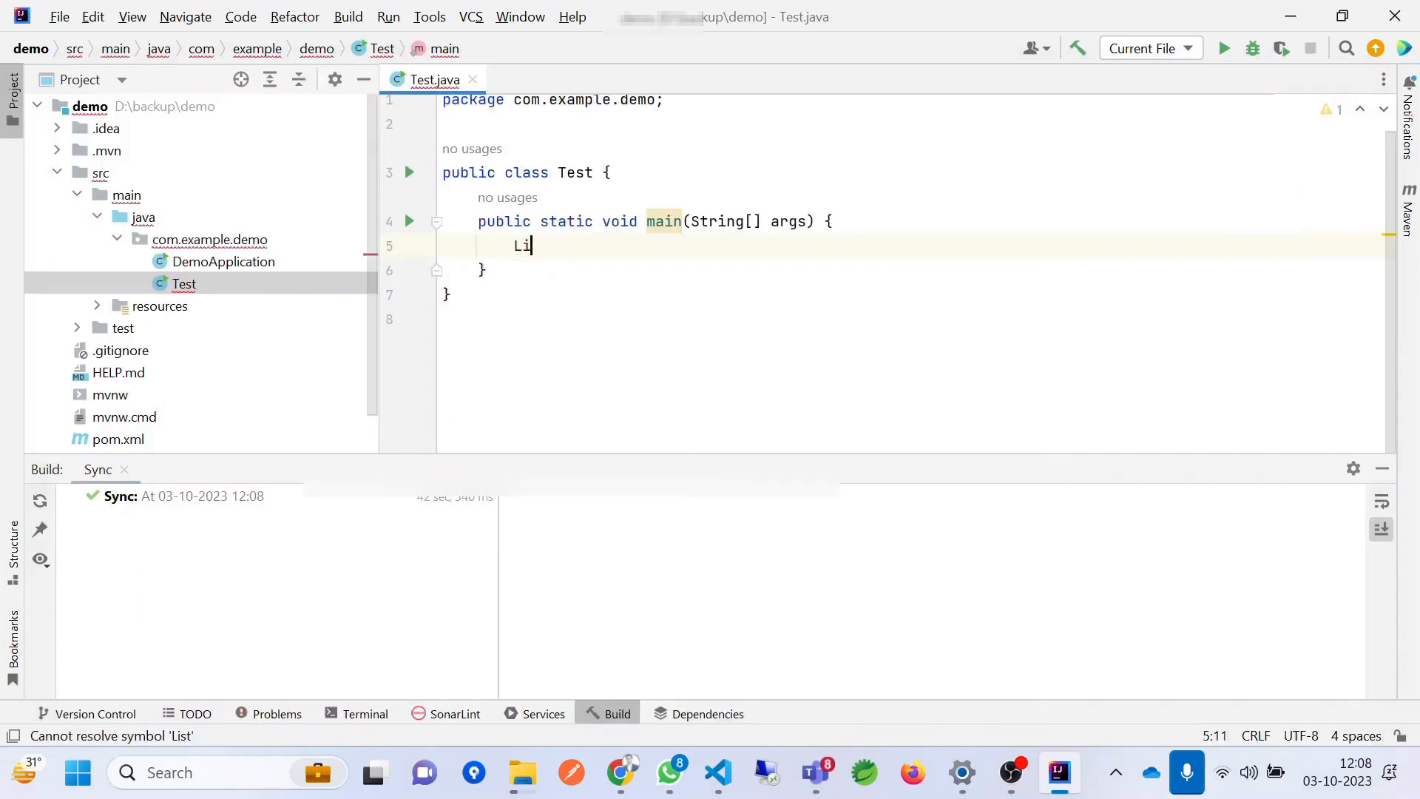
type("int")
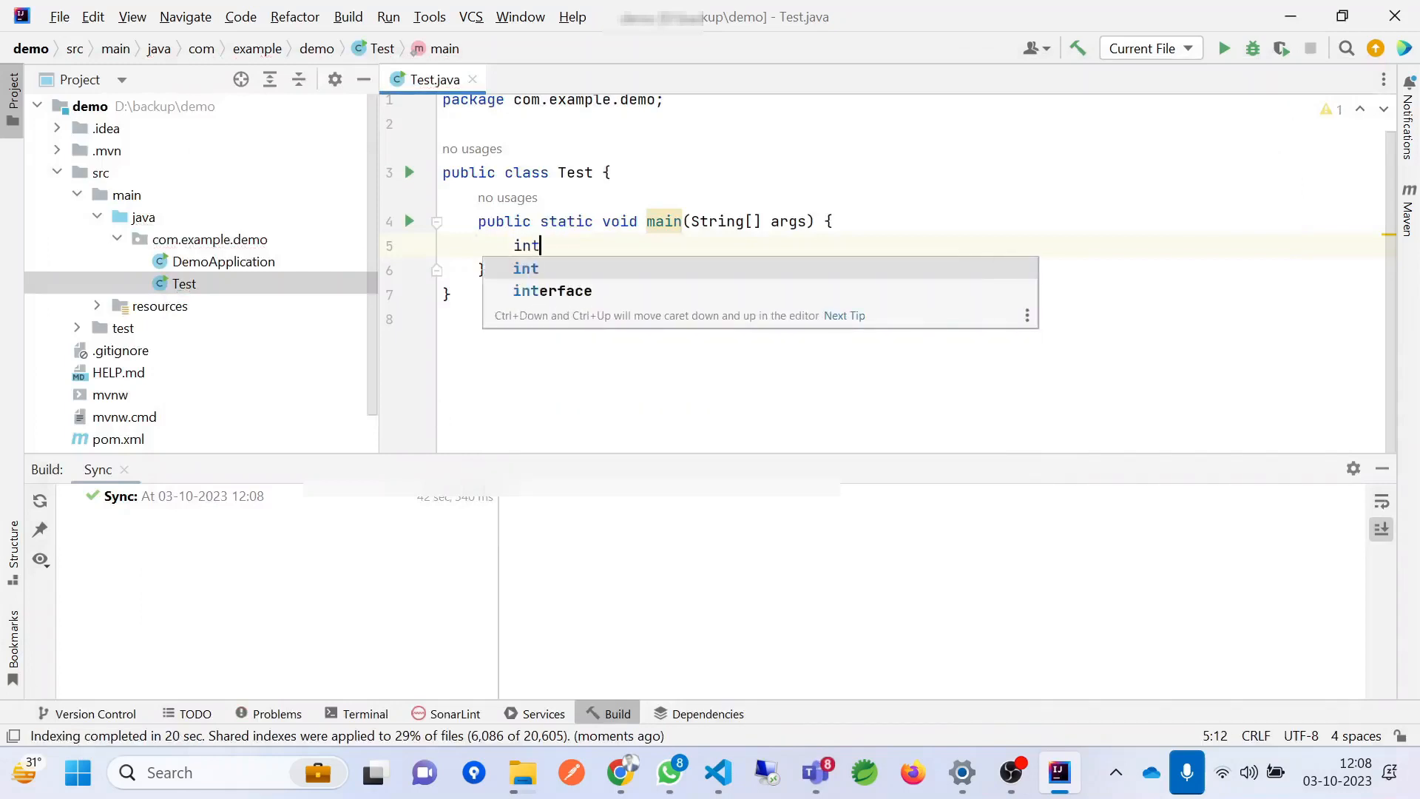
type("[]")
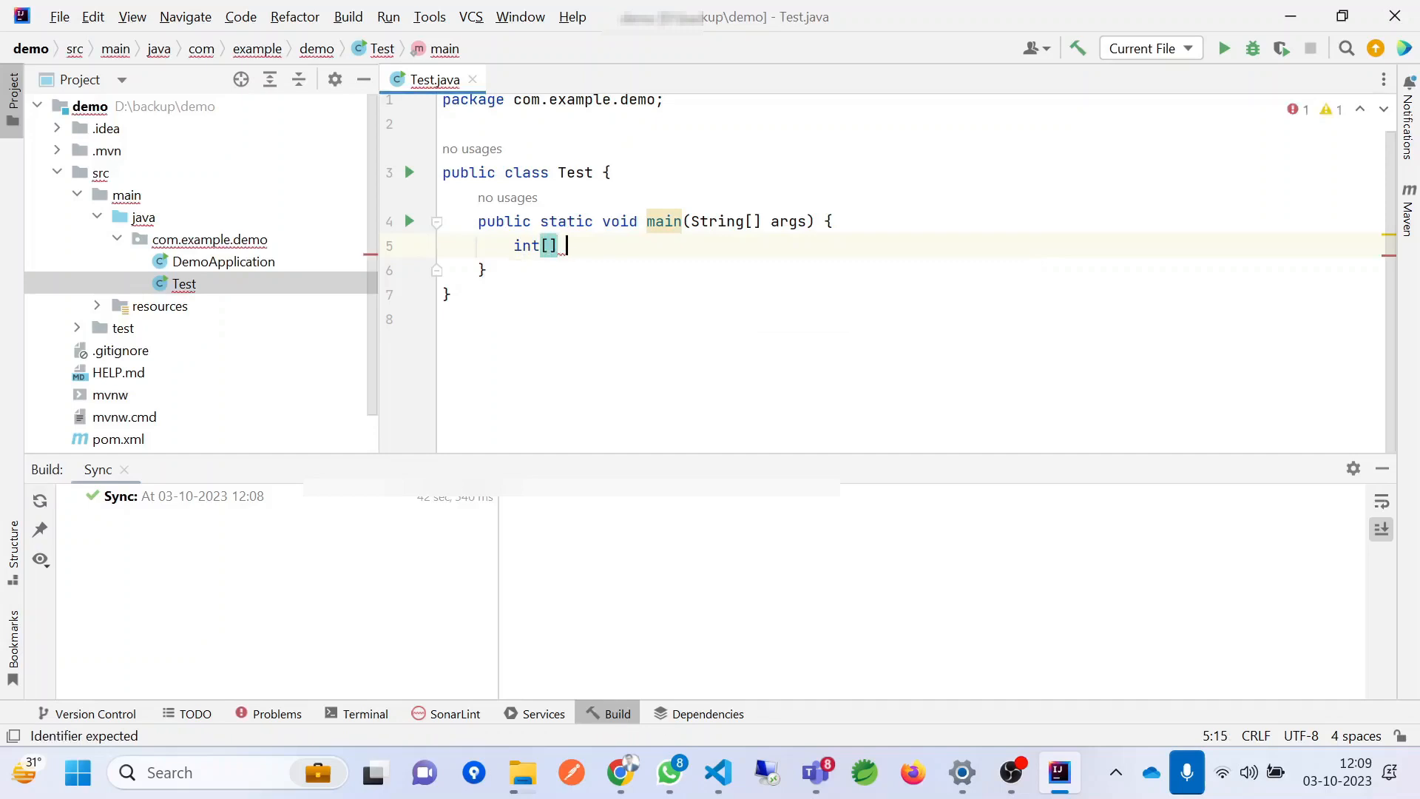
type("a =")
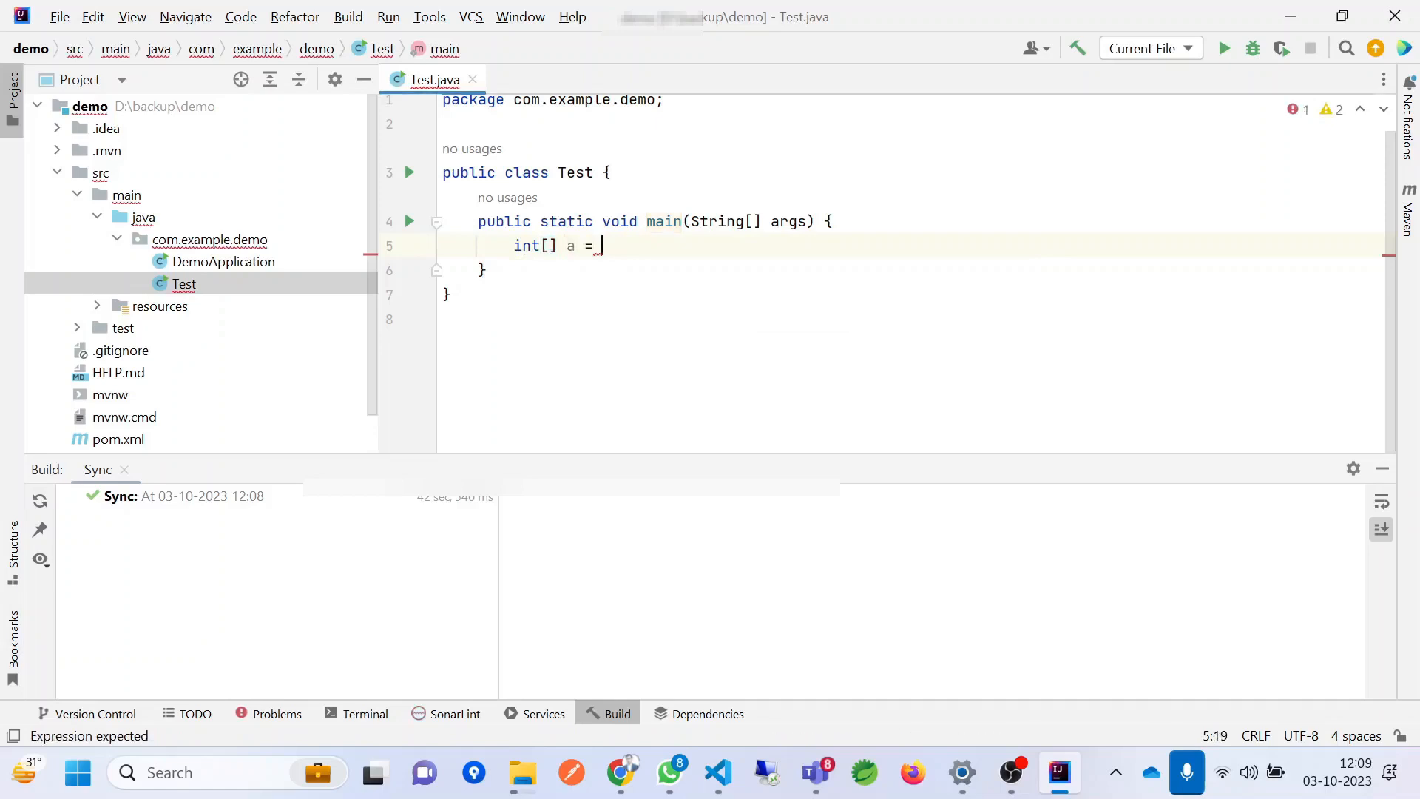
type("123")
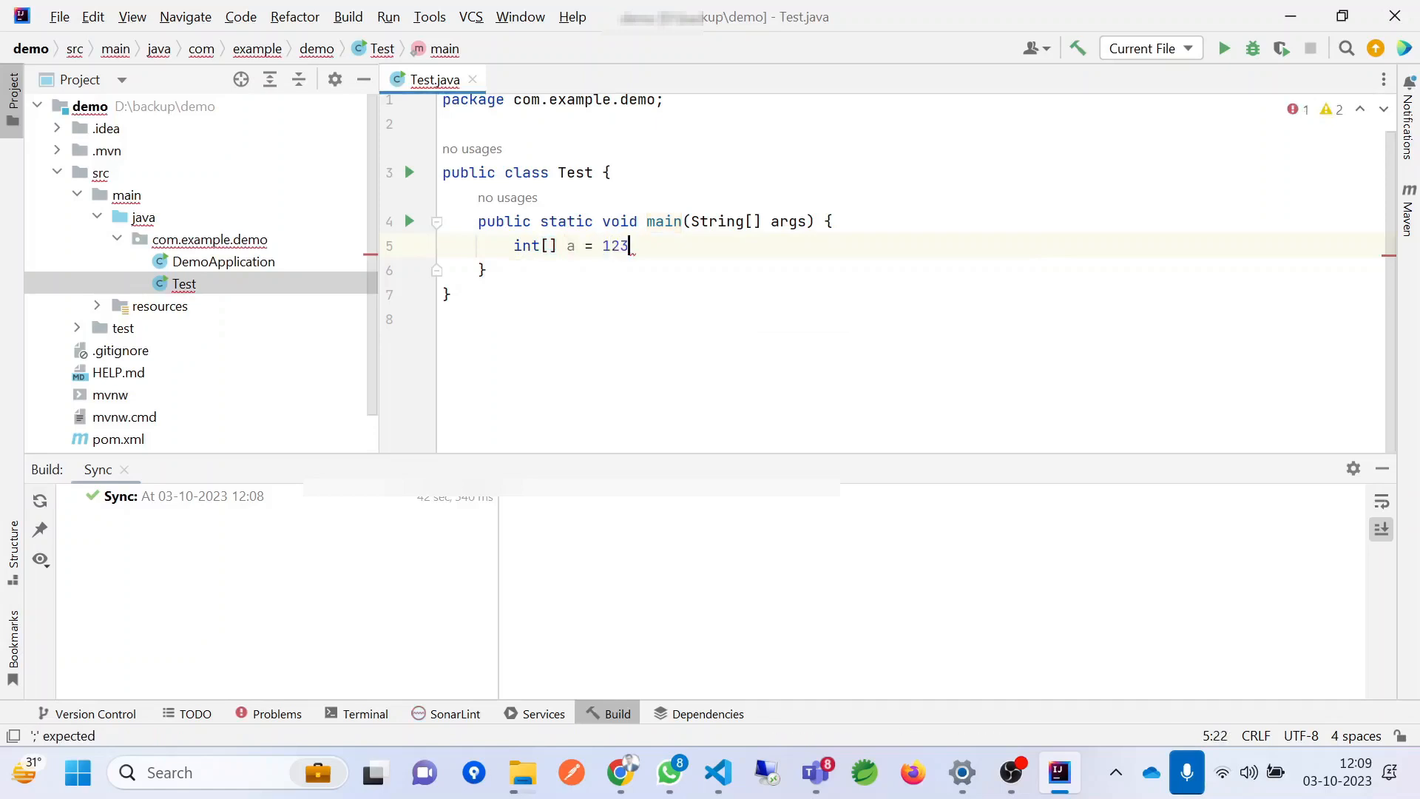
type("4")
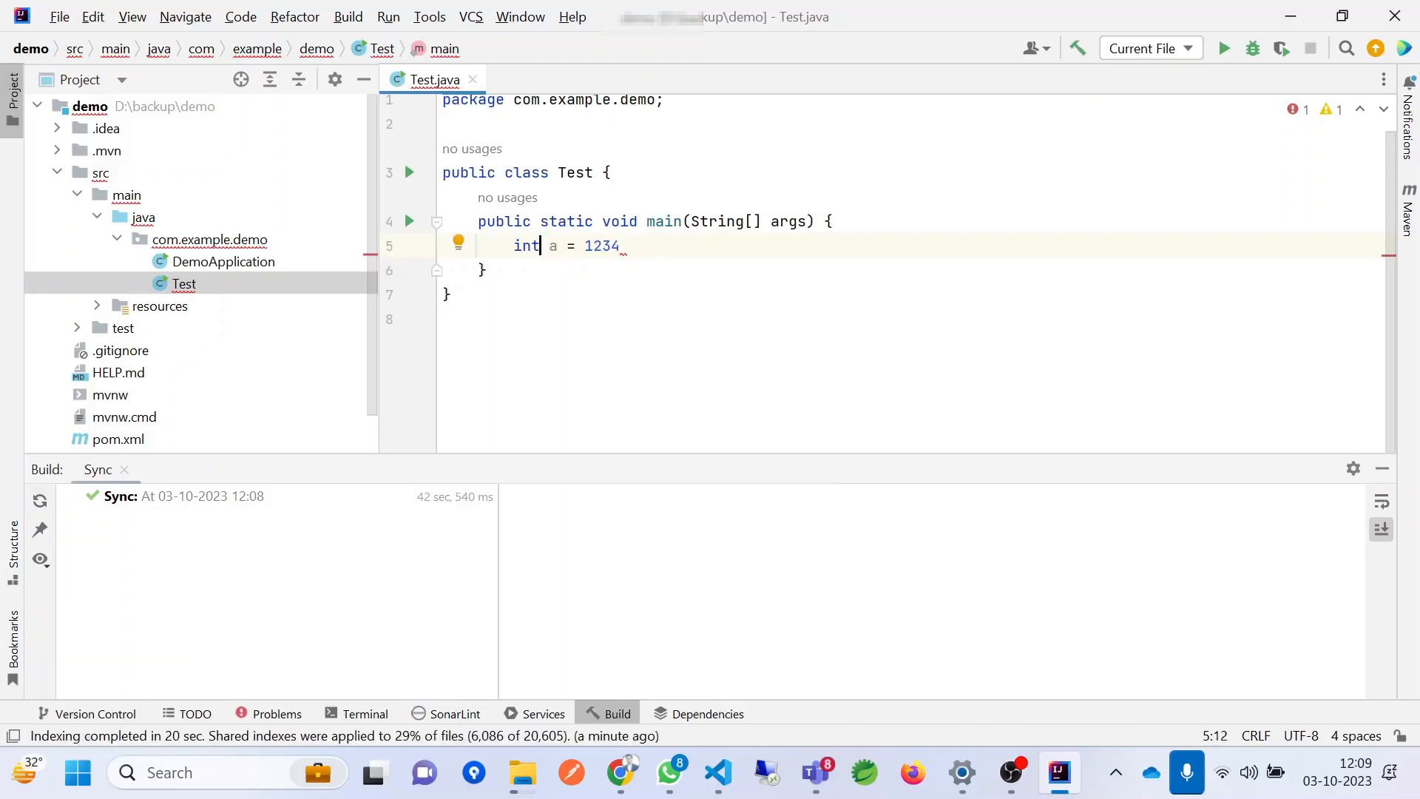
type(";")
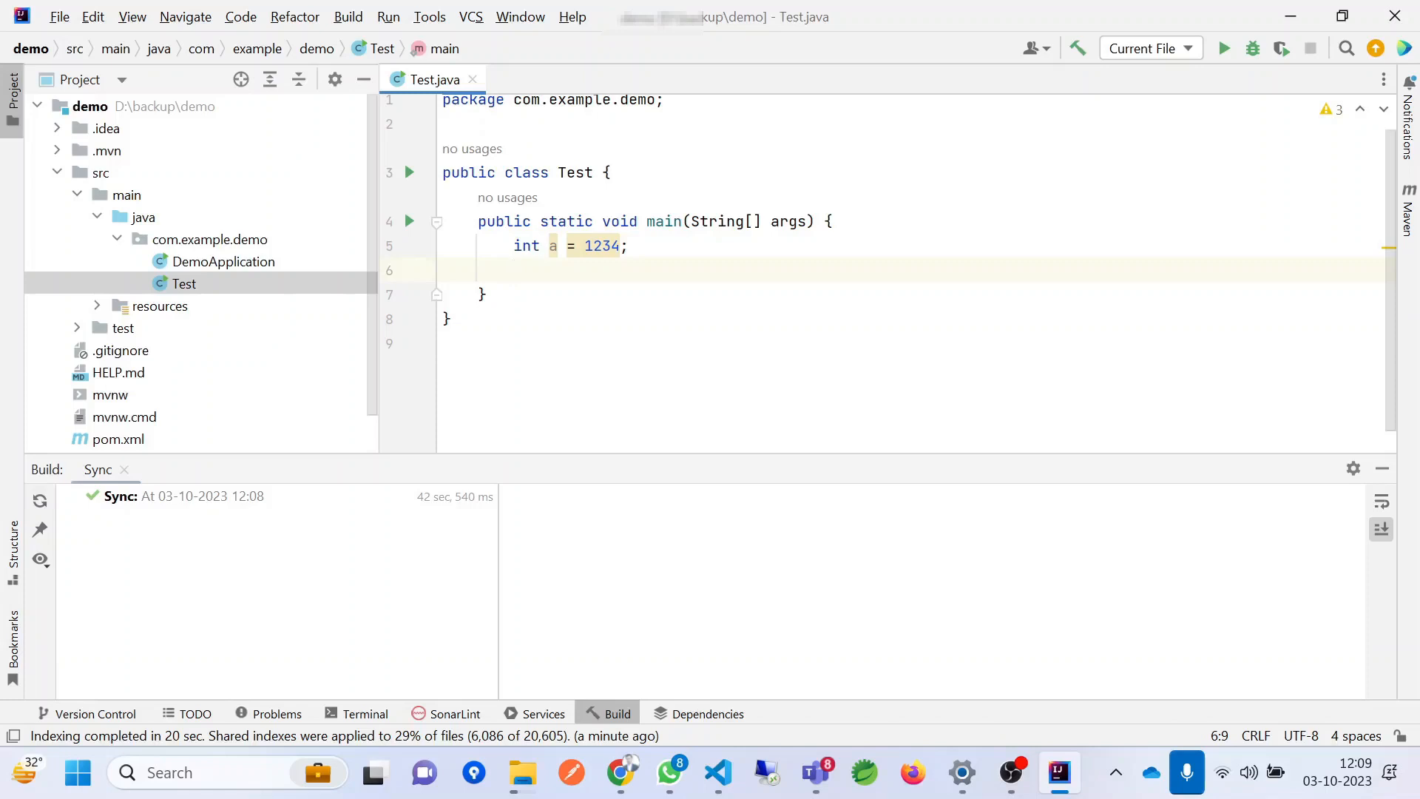
- Run the Test program with the getcurrentmax while loop and the newpass/10 print
left_click(1222, 47)
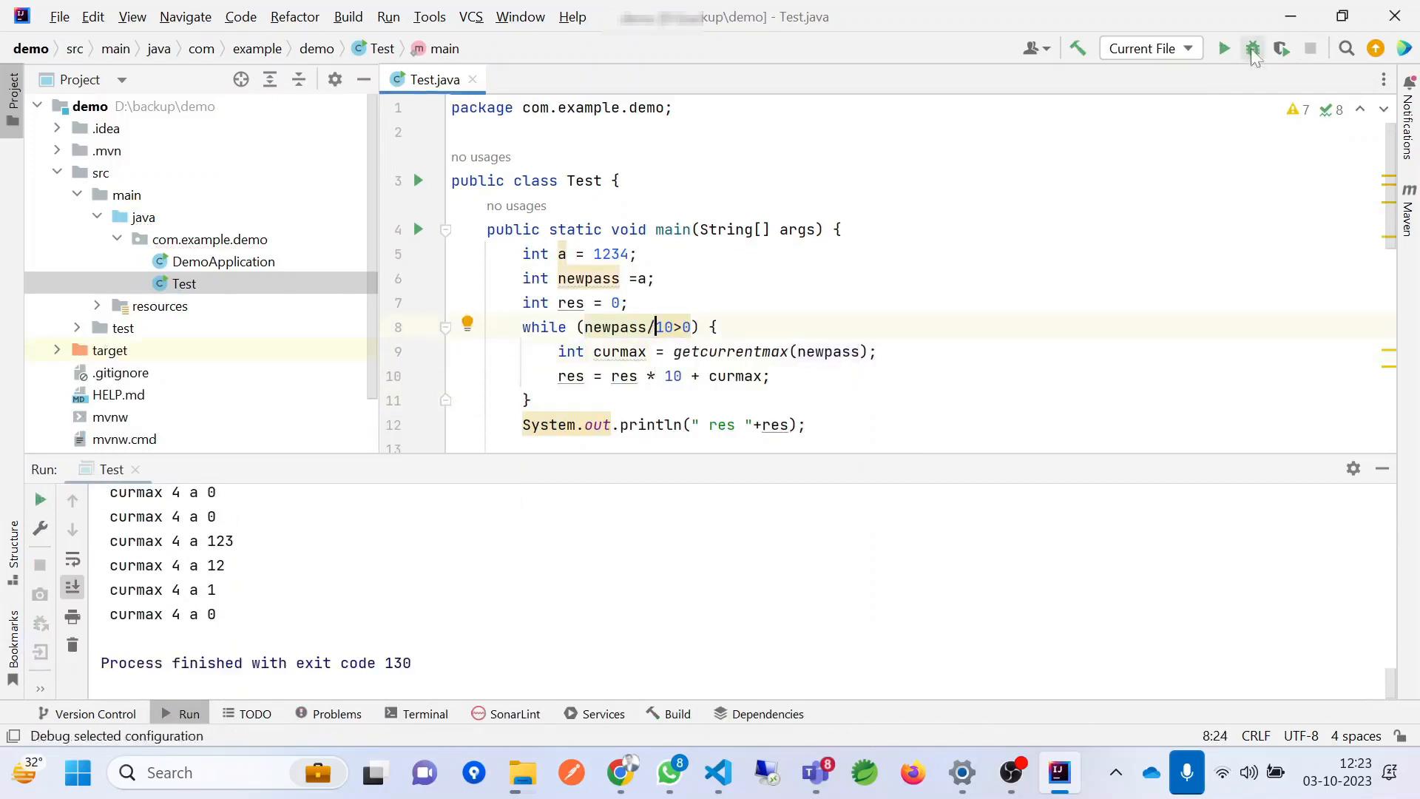
left_click(1223, 47)
type("System.out.println(newpass/10);")
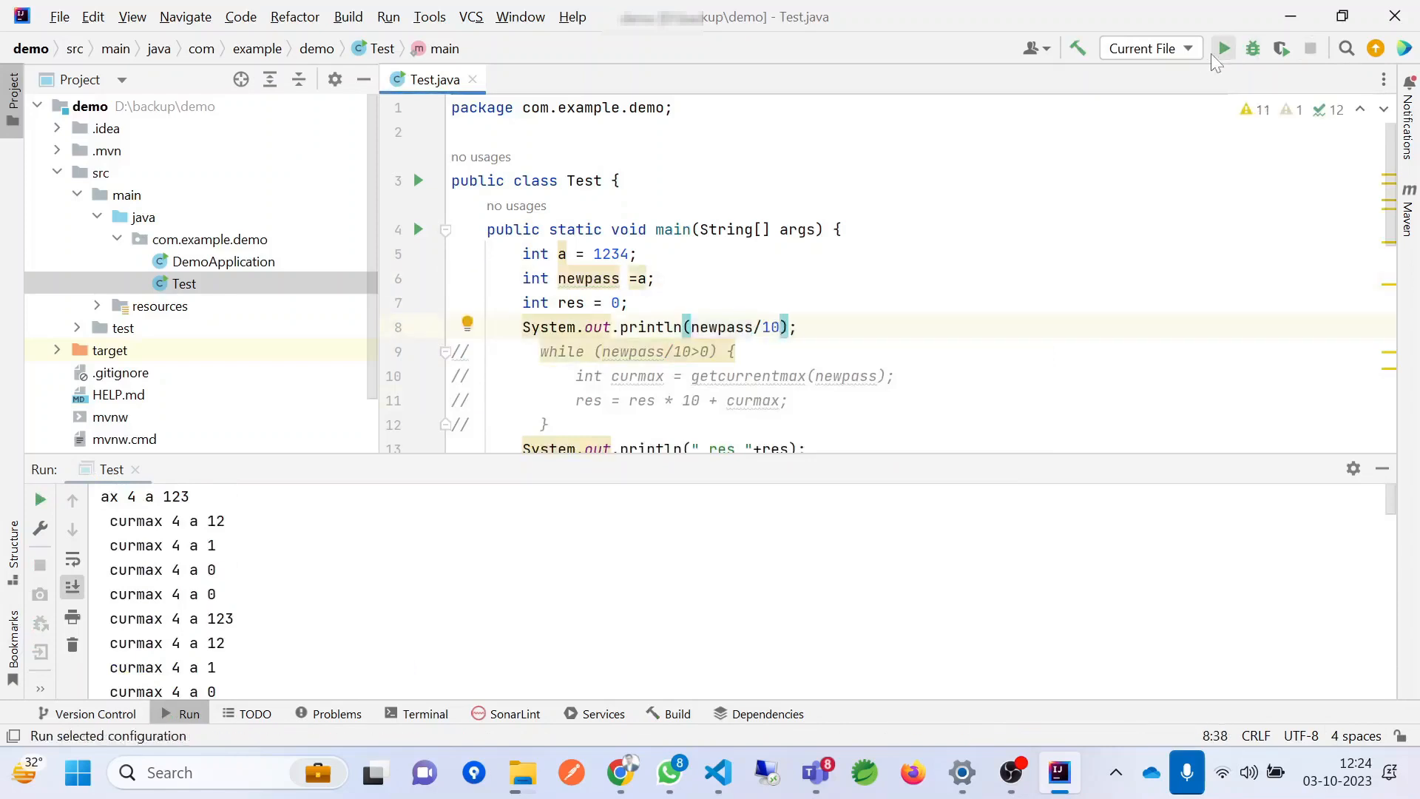
left_click(1224, 48)
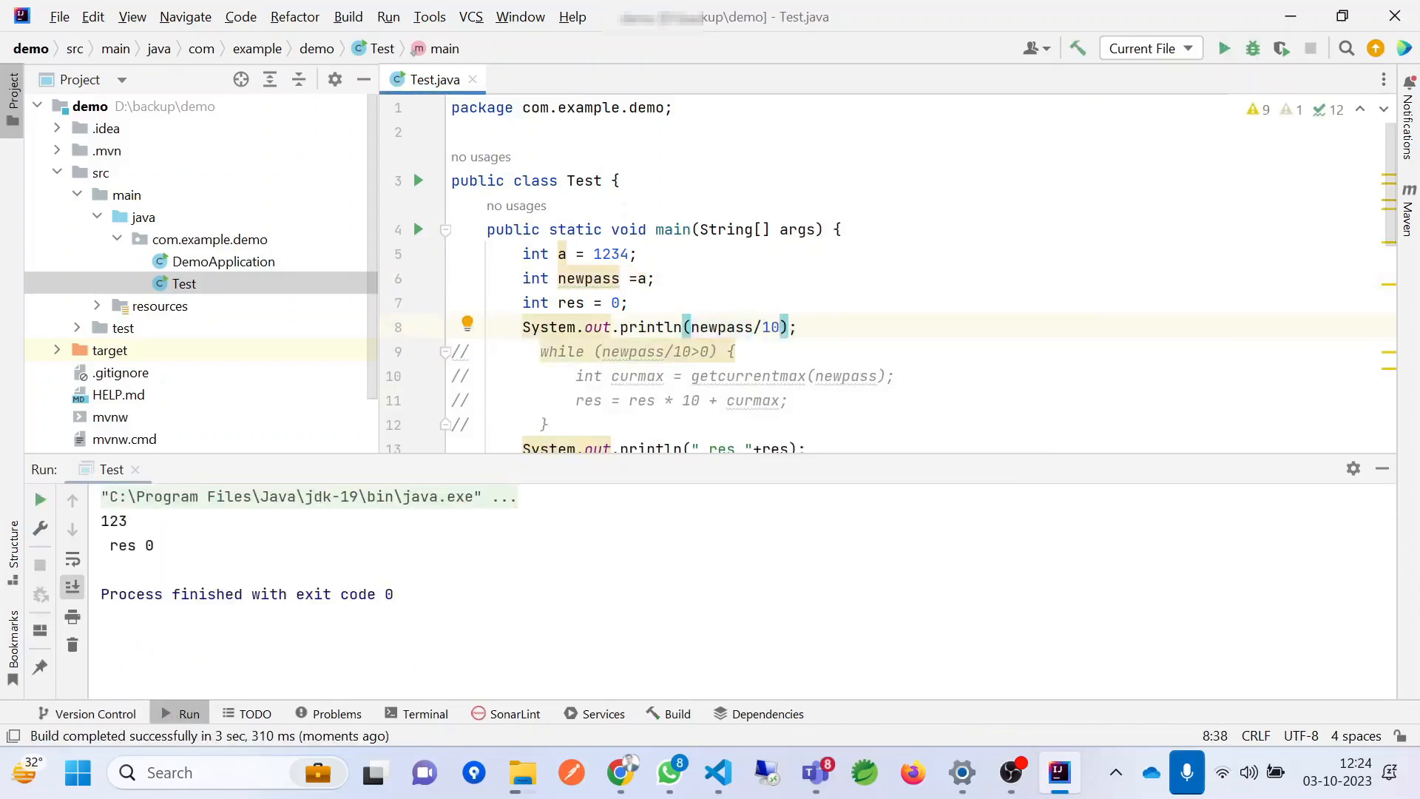
type("1")
type("\"\"+")
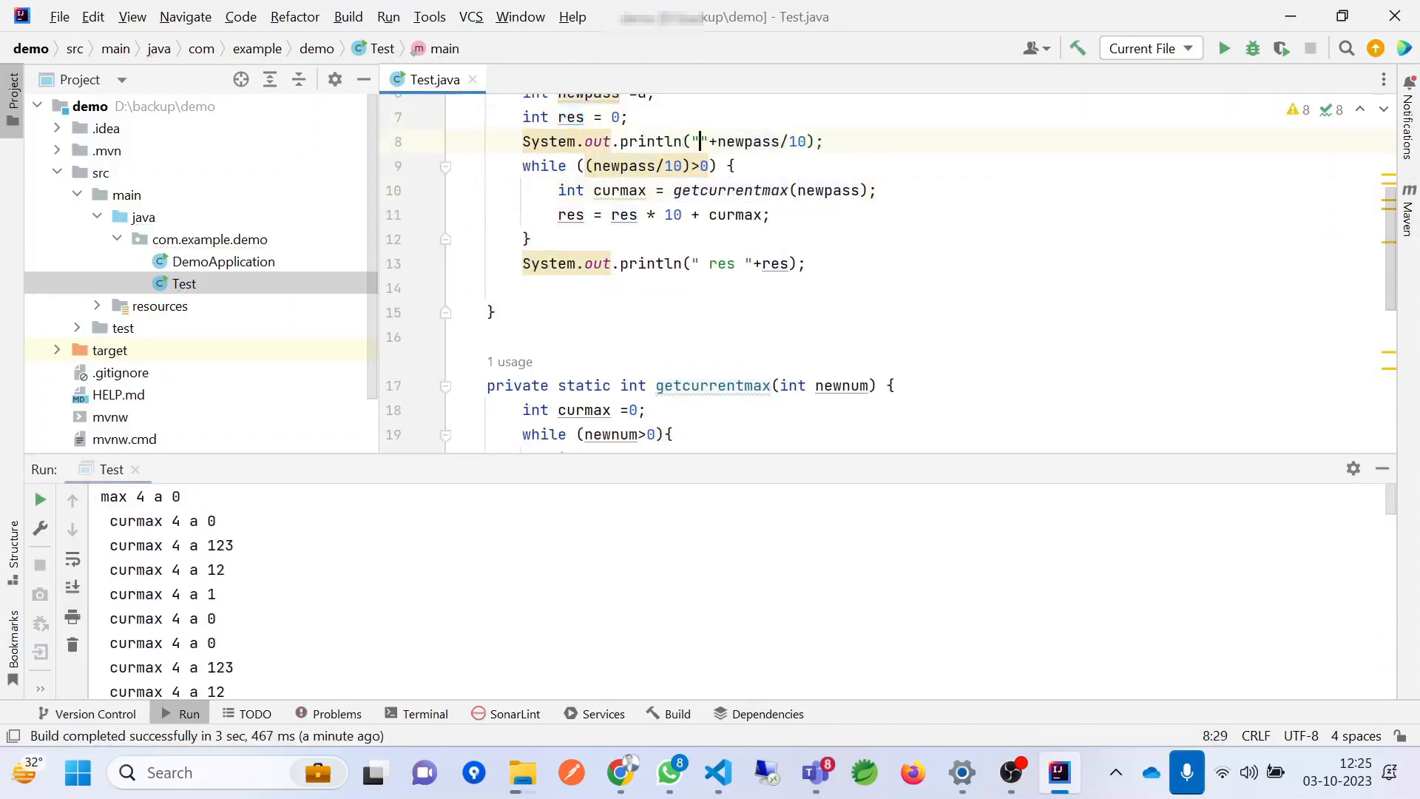
- Add a newpass debug print, run it, then divide newpass by 10 inside the loop
type("newpass ::")
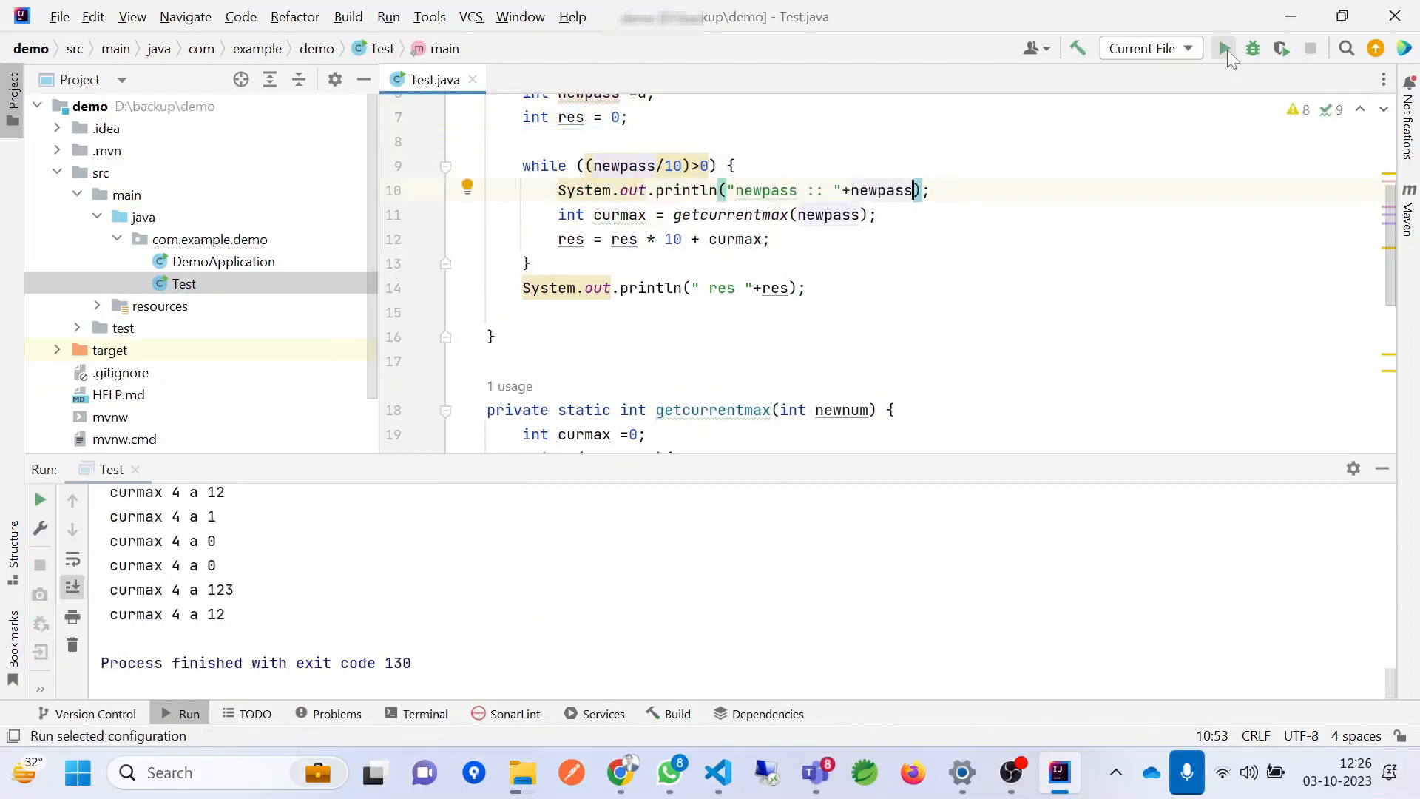
left_click(1222, 47)
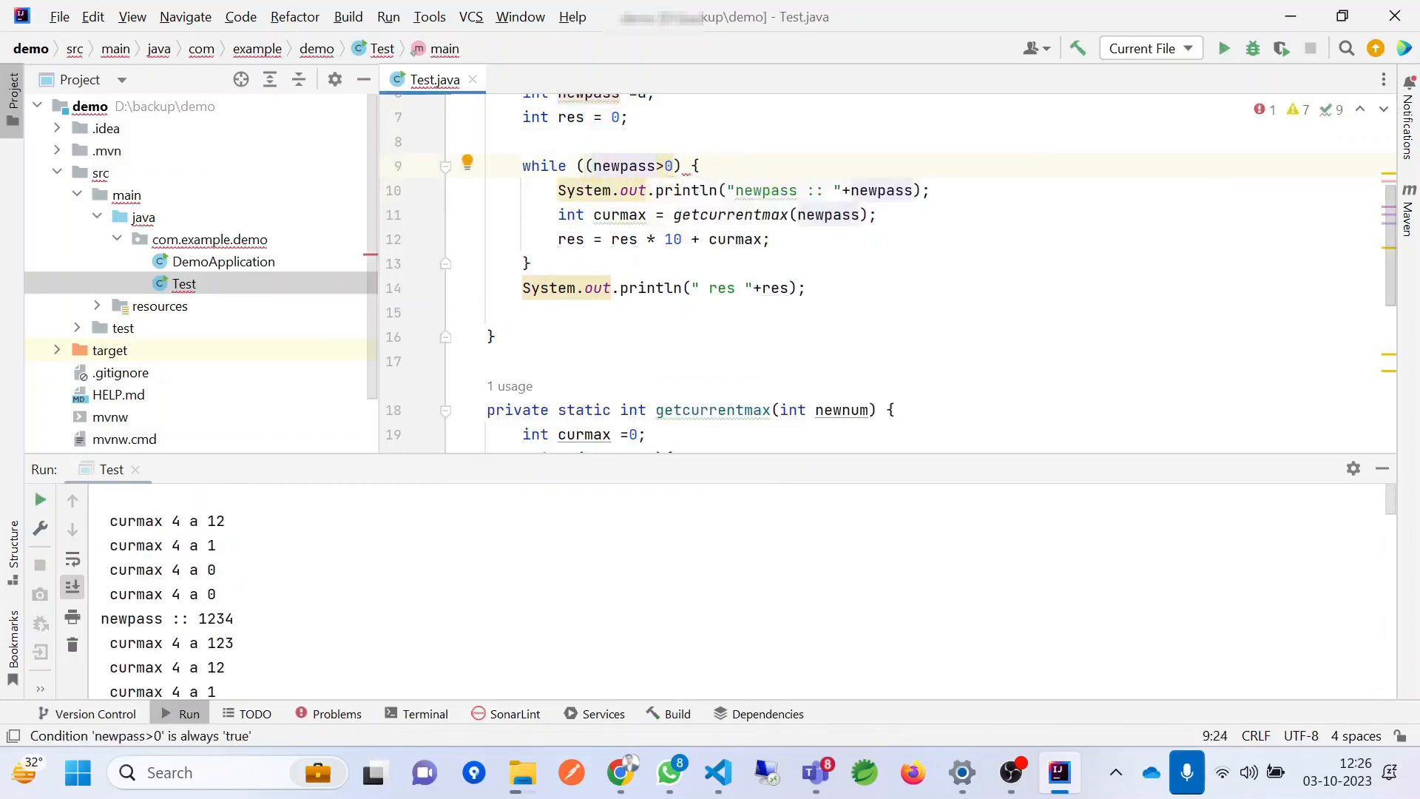
type("newpass /=10;")
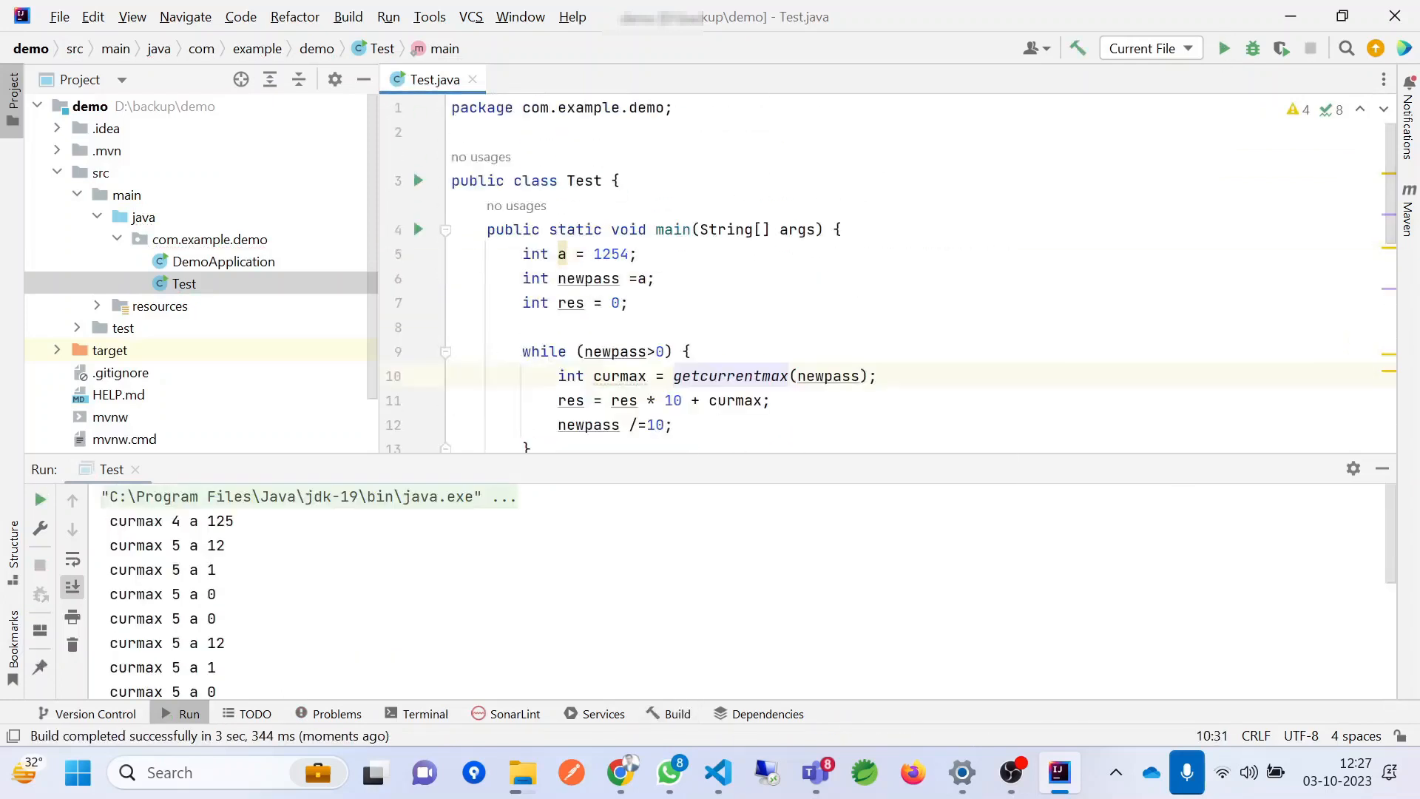
- Add position++; at the end of getcurrentmax's while loop and inspect the position warning
scroll("down", 3)
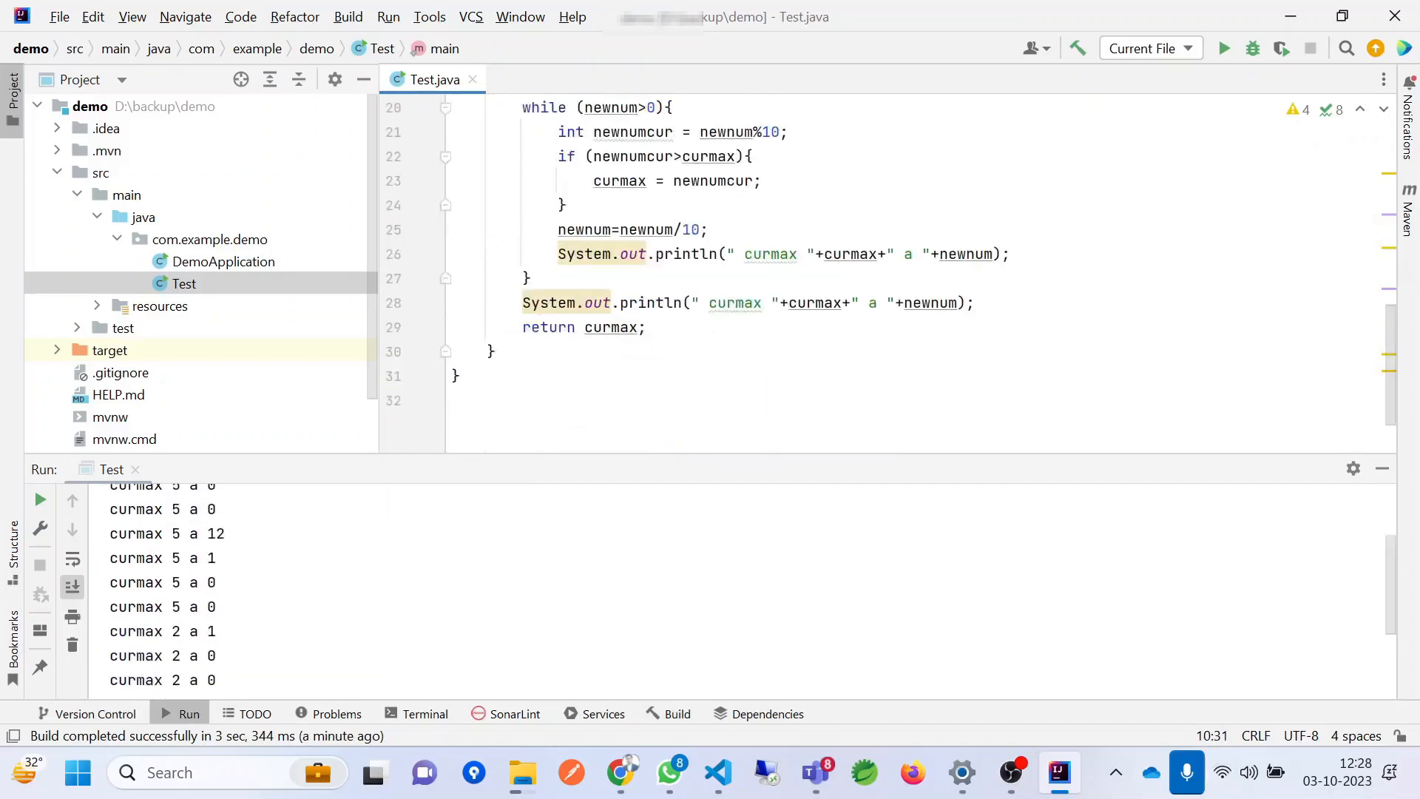
type("new")
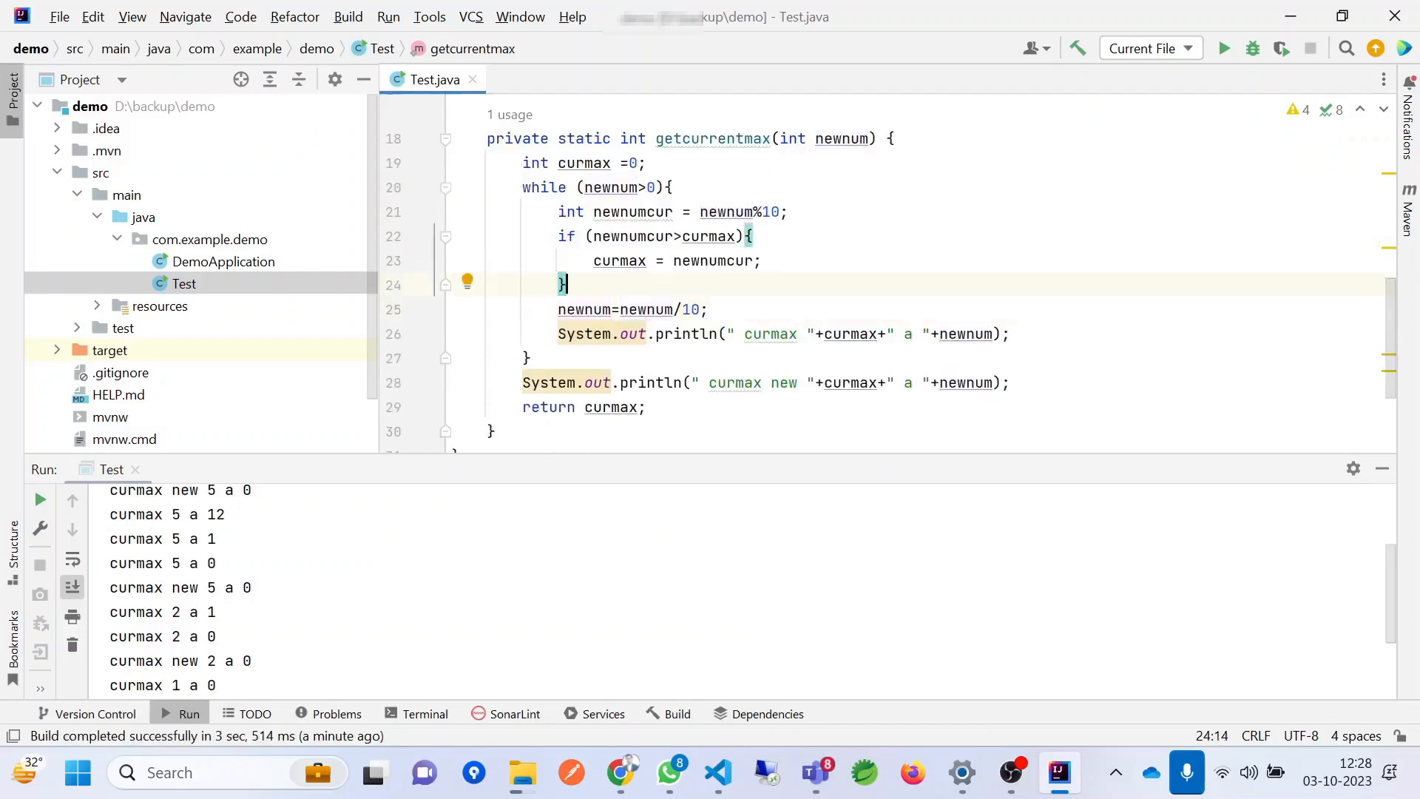
type("int position = 0;")
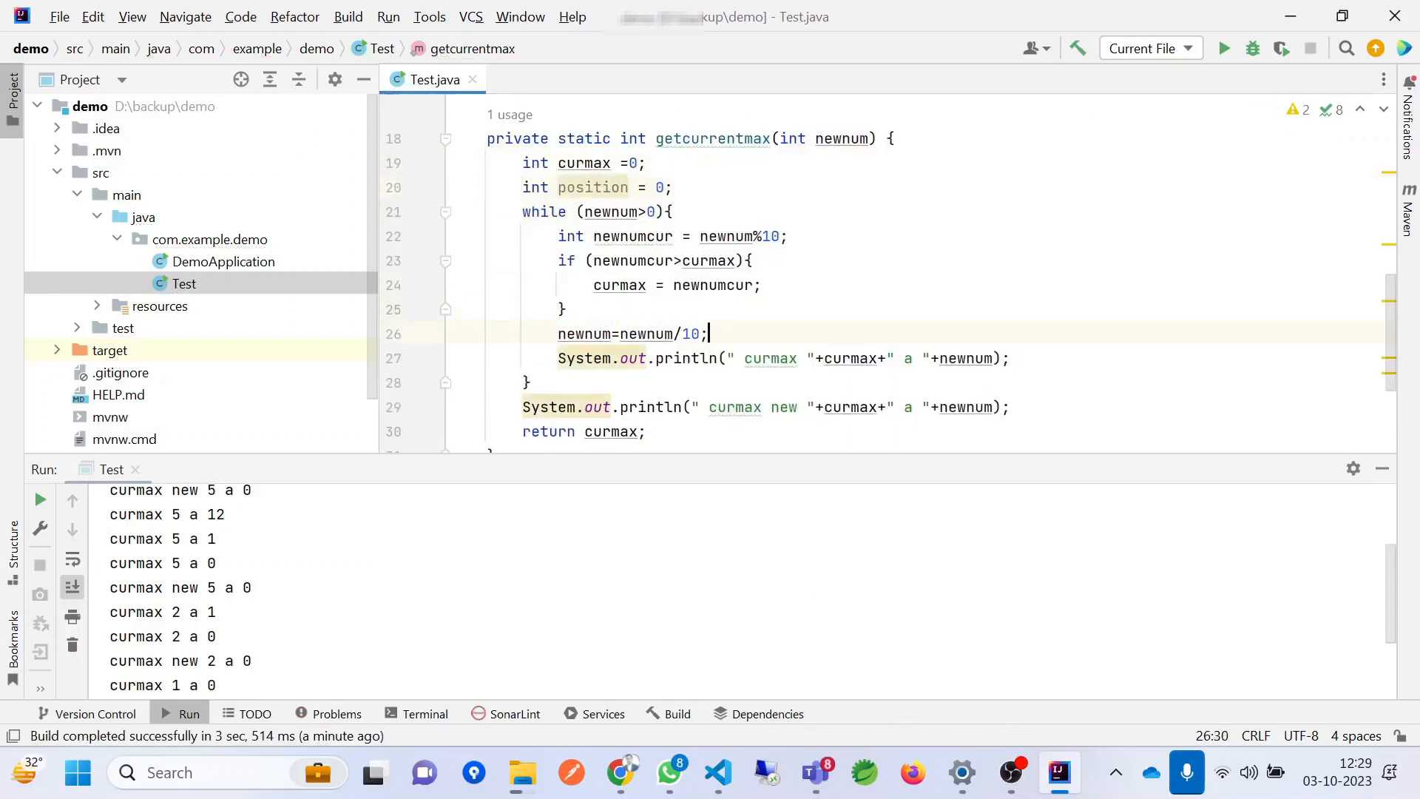
type("potion++;")
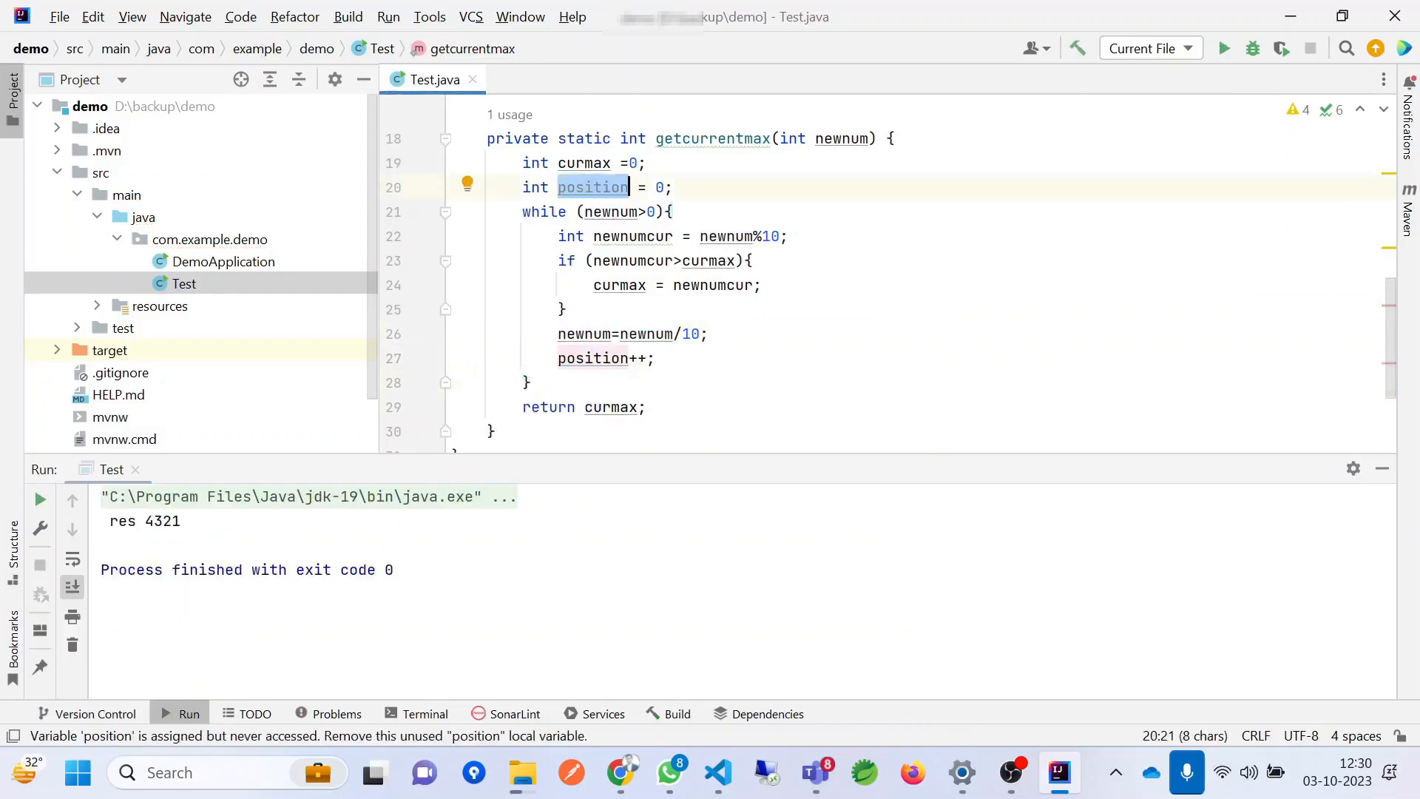
left_click(602, 358)
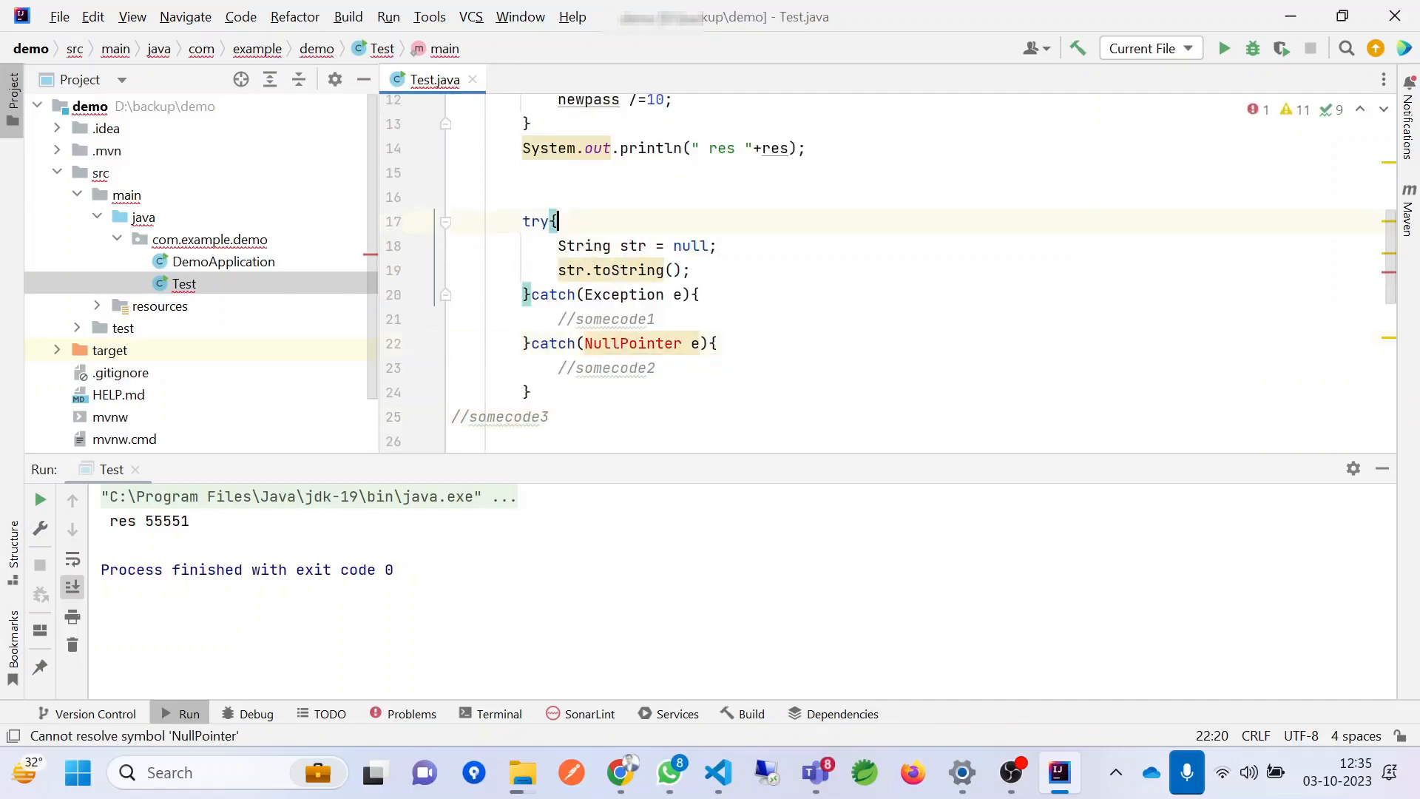
- Walk through the null-String try/catch and the error on the NullPointer catch after Exception
left_click(630, 246)
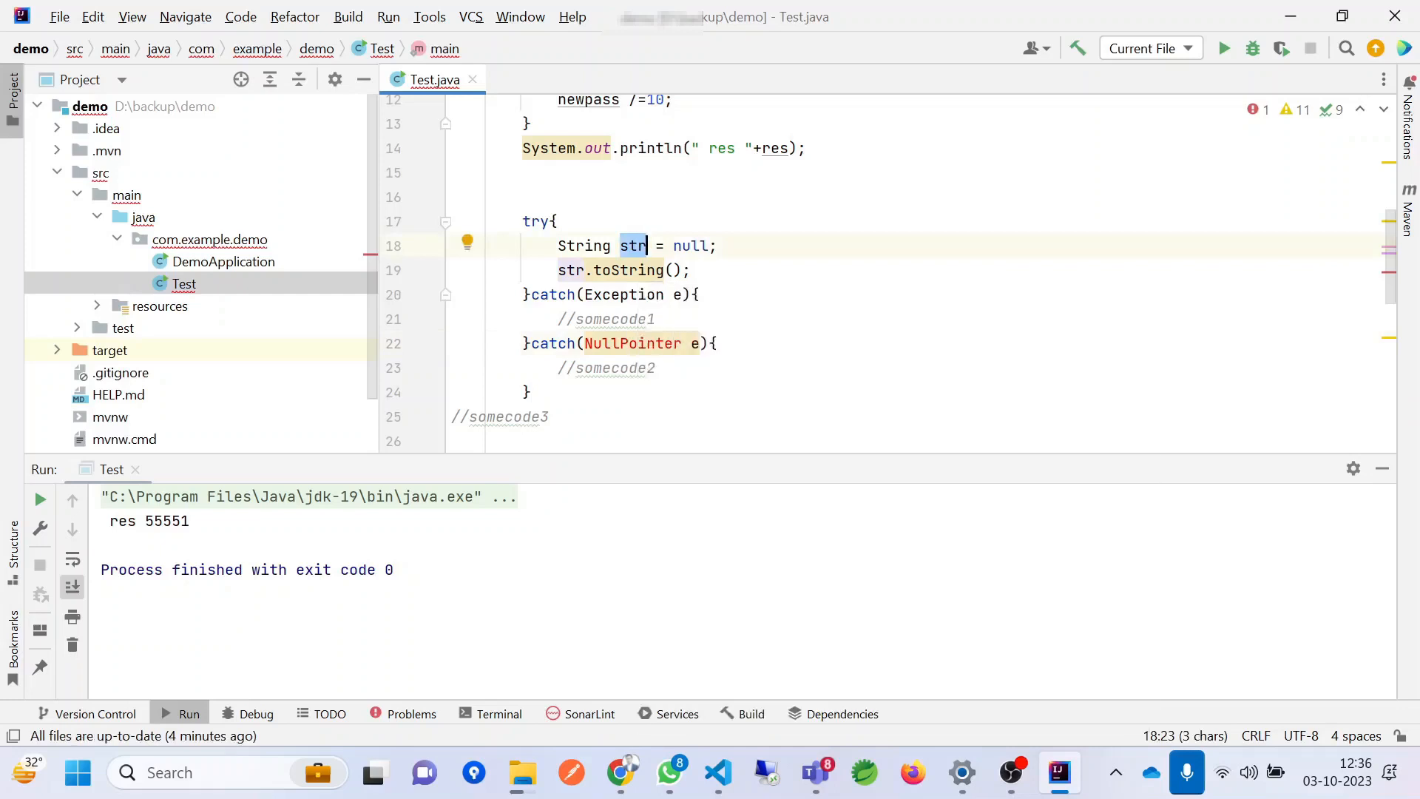
left_click(571, 270)
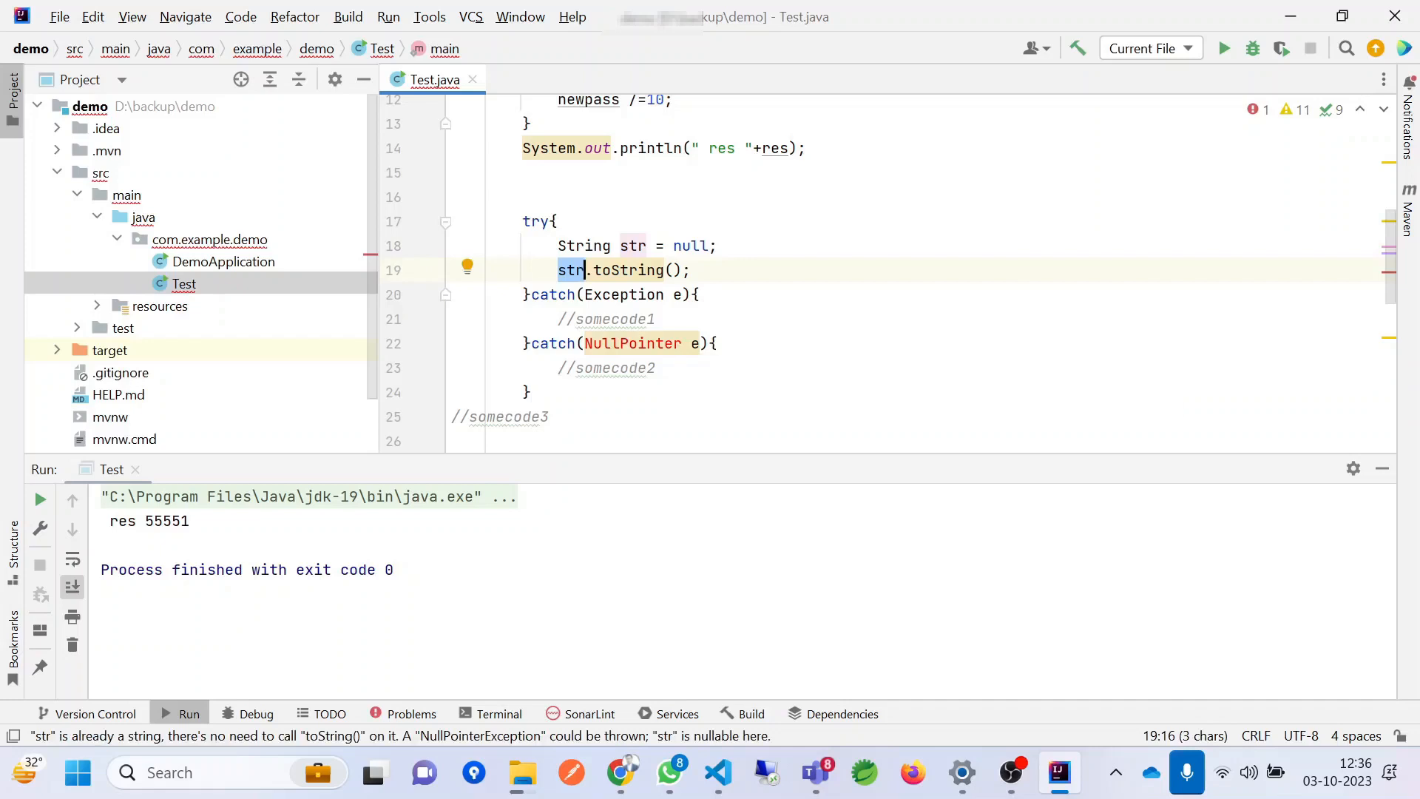
left_click(590, 343)
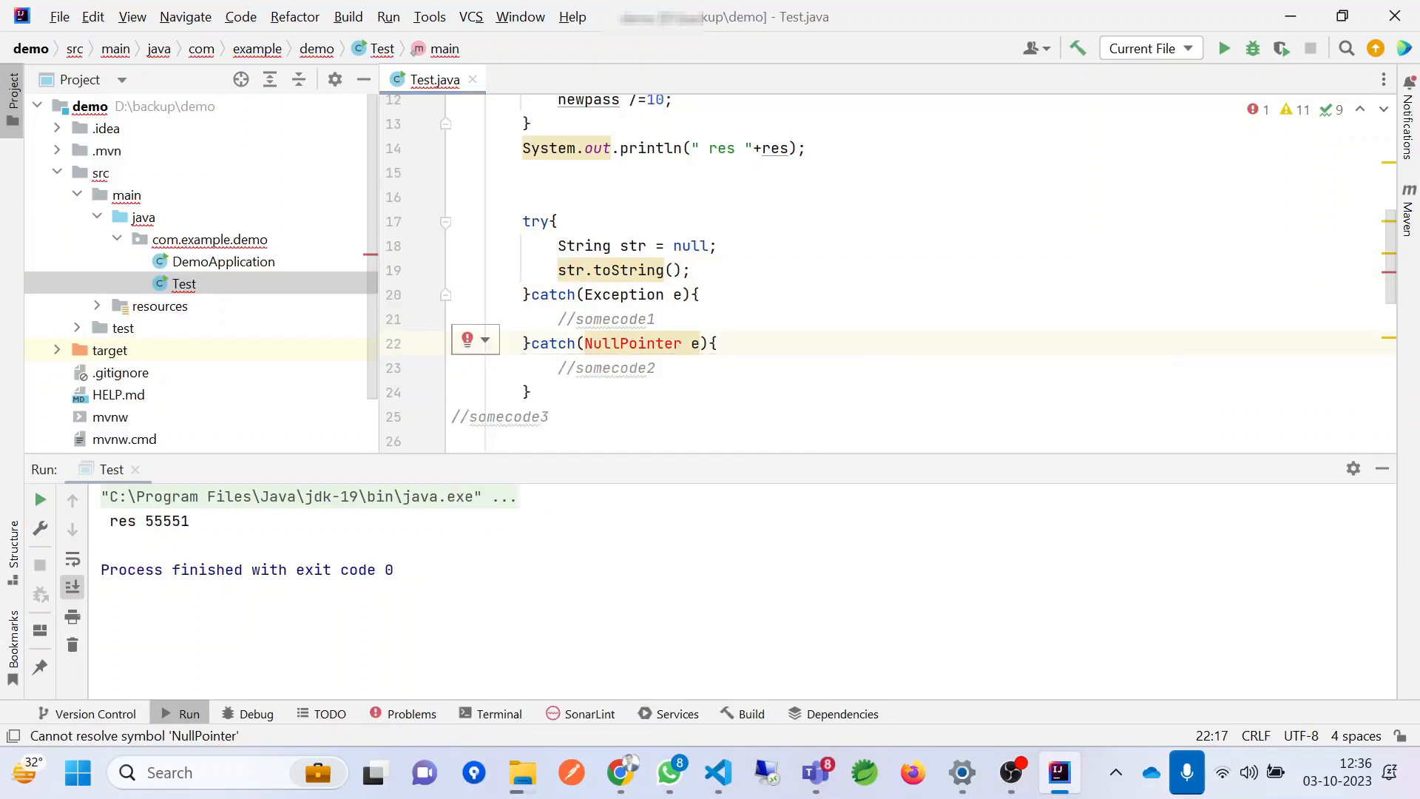
left_click(602, 343)
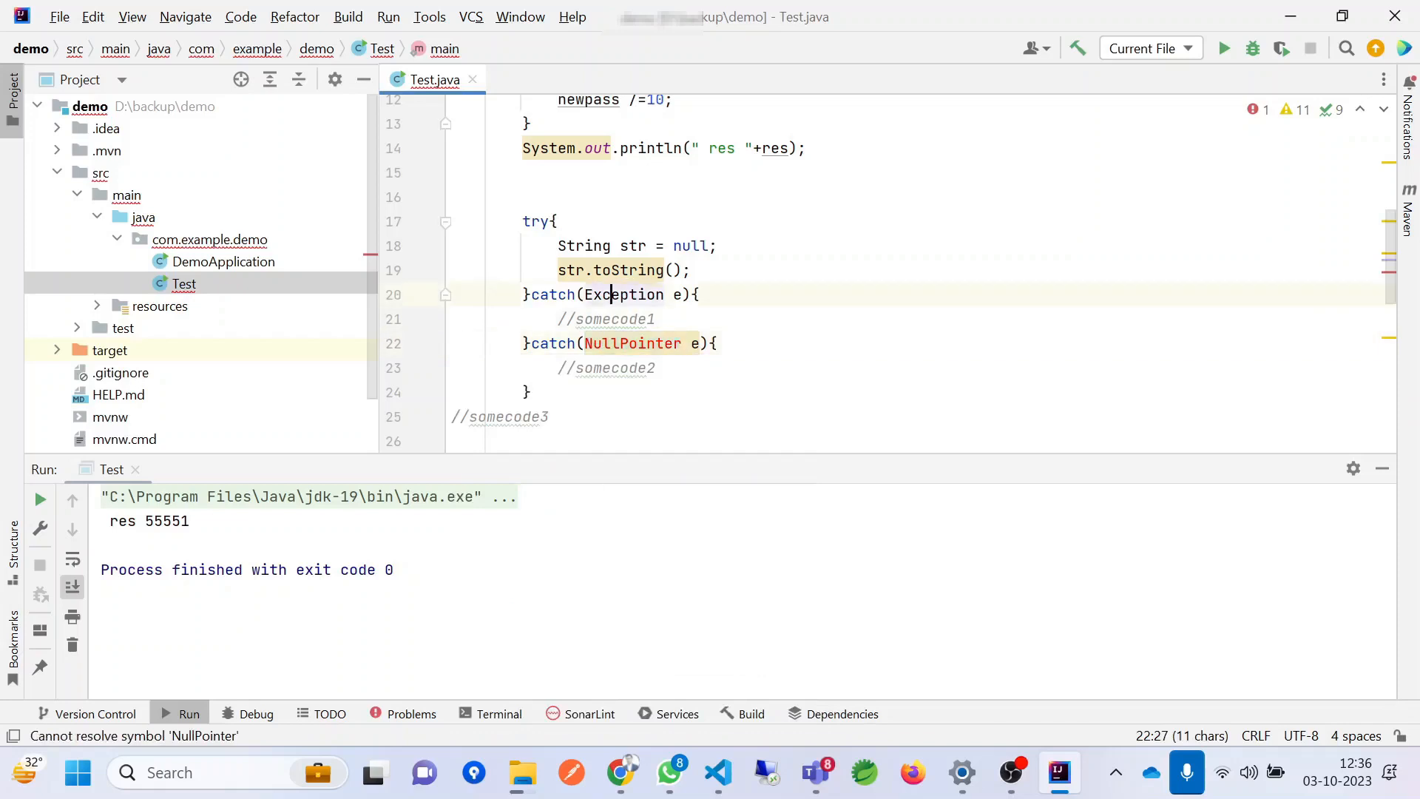
double_click(623, 295)
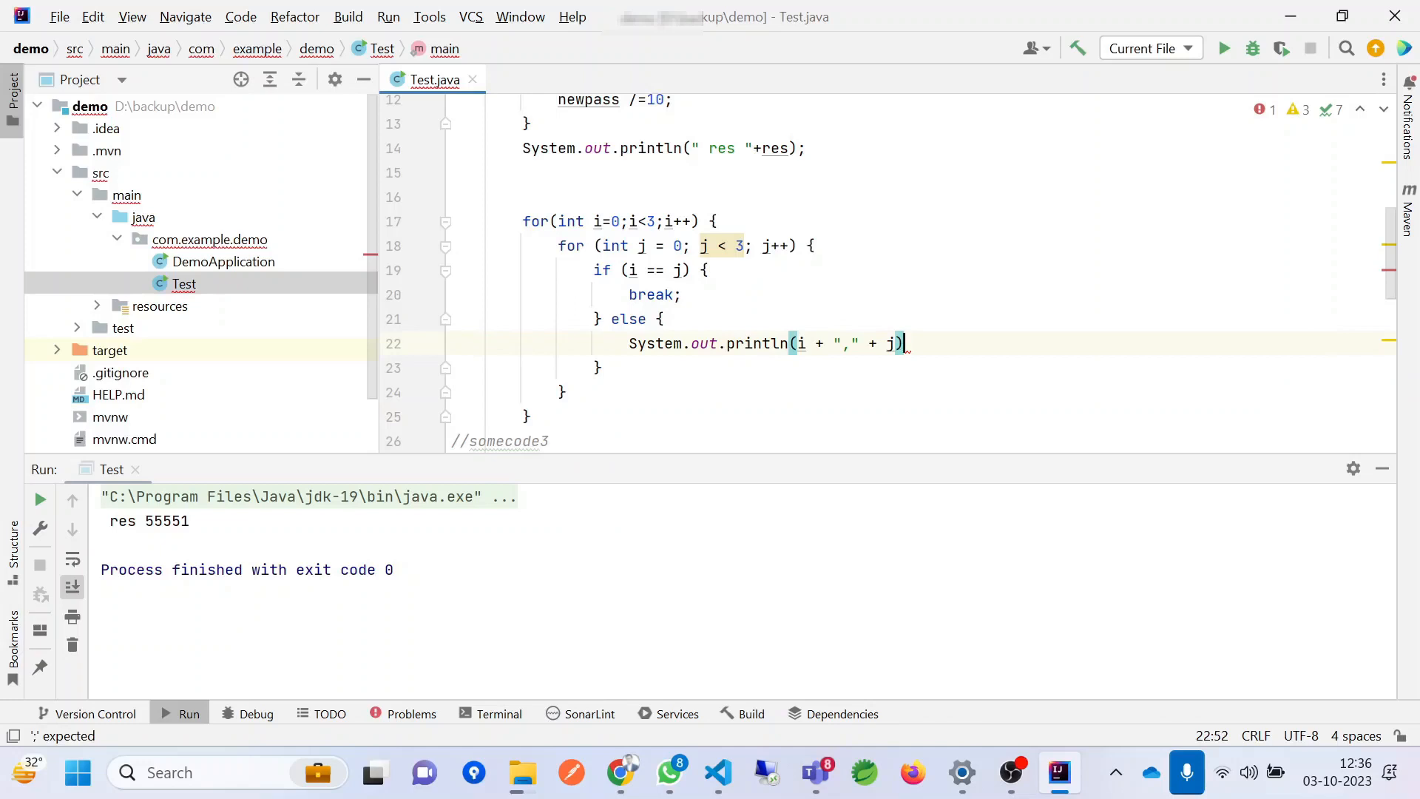
- Add the missing semicolon after the println(i + "," + j) in the inner loop
type(";")
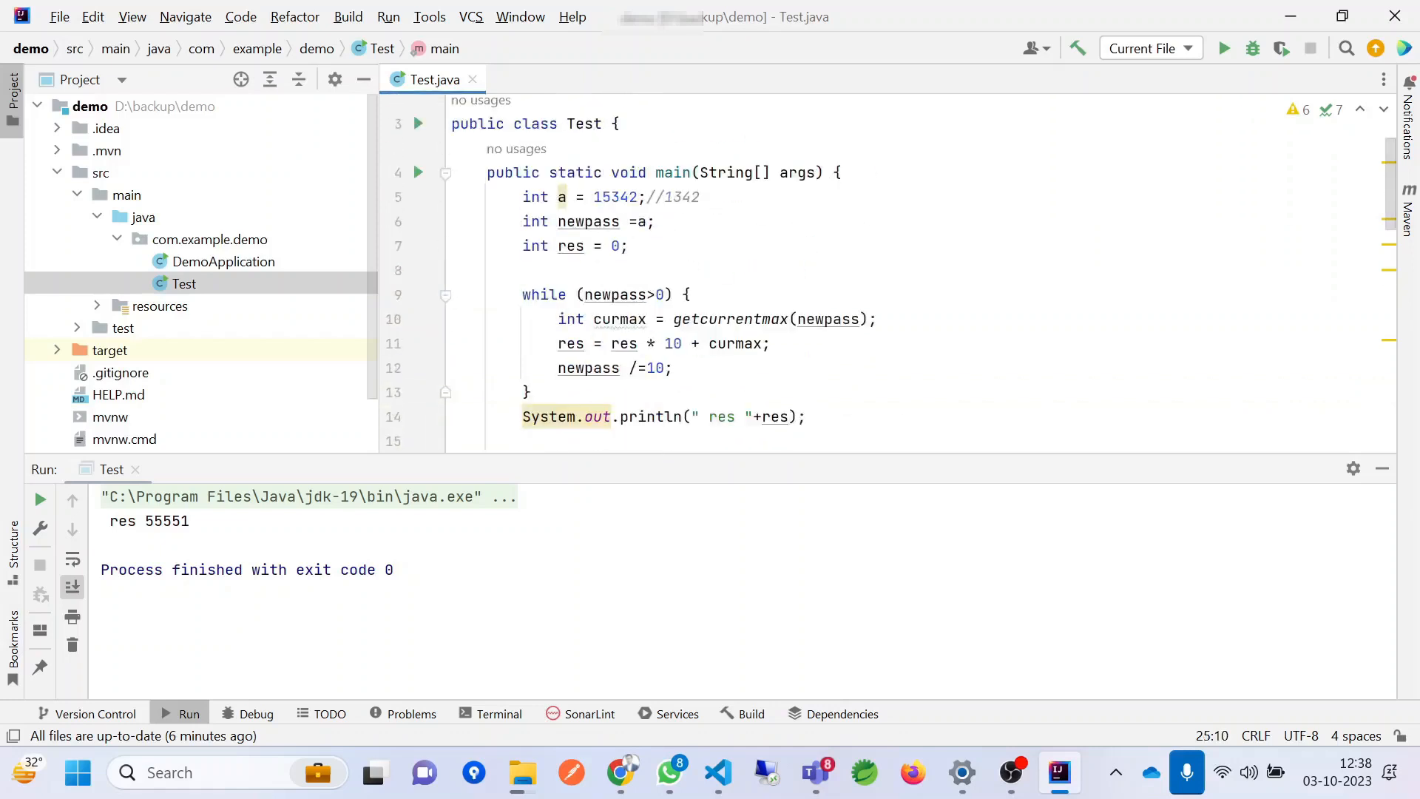
- Select the digit-max while loop and res print in main to comment them out
left_click_drag(522, 295, 805, 418)
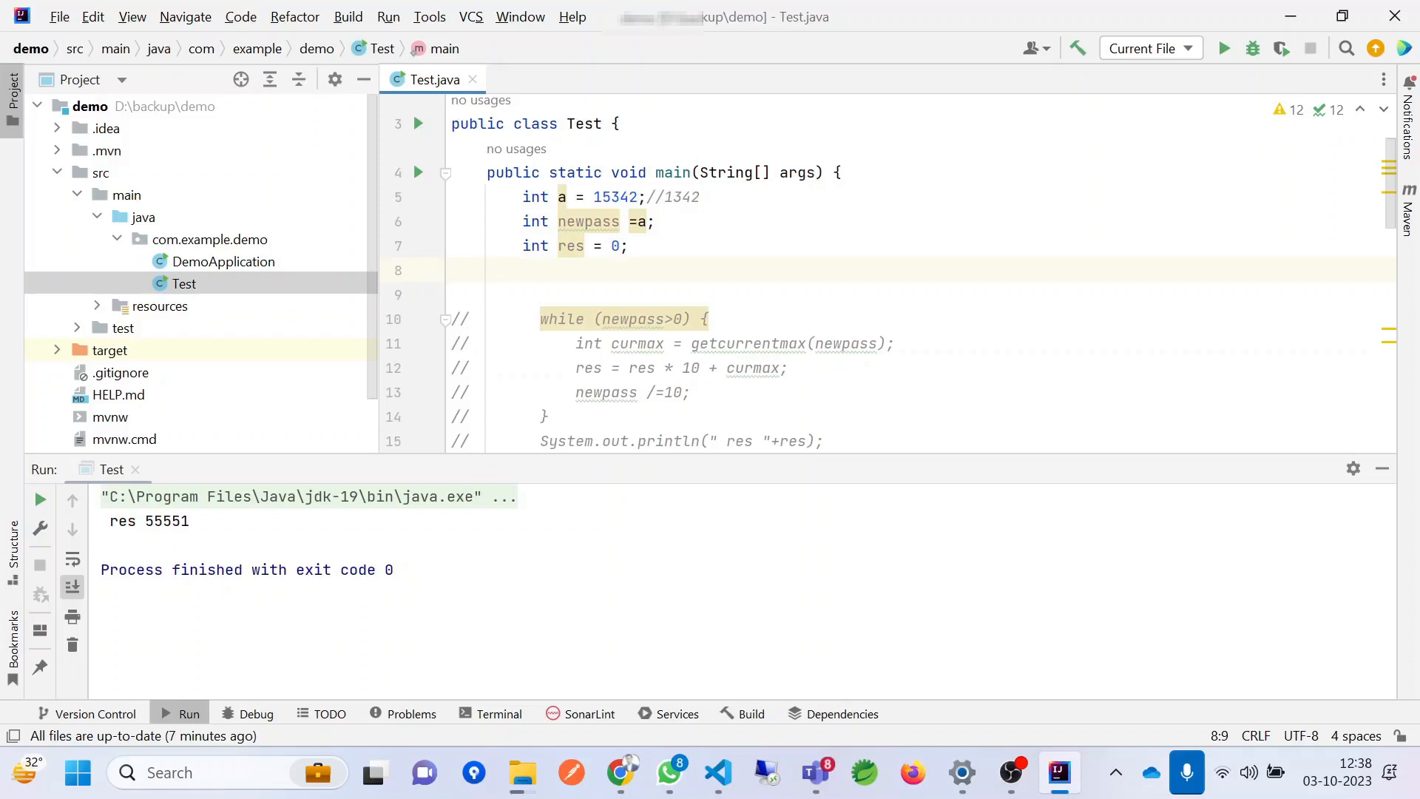
- Write the list and stream filter lambda with a .peek(d->System.out.println(d)) and return false
type("L")
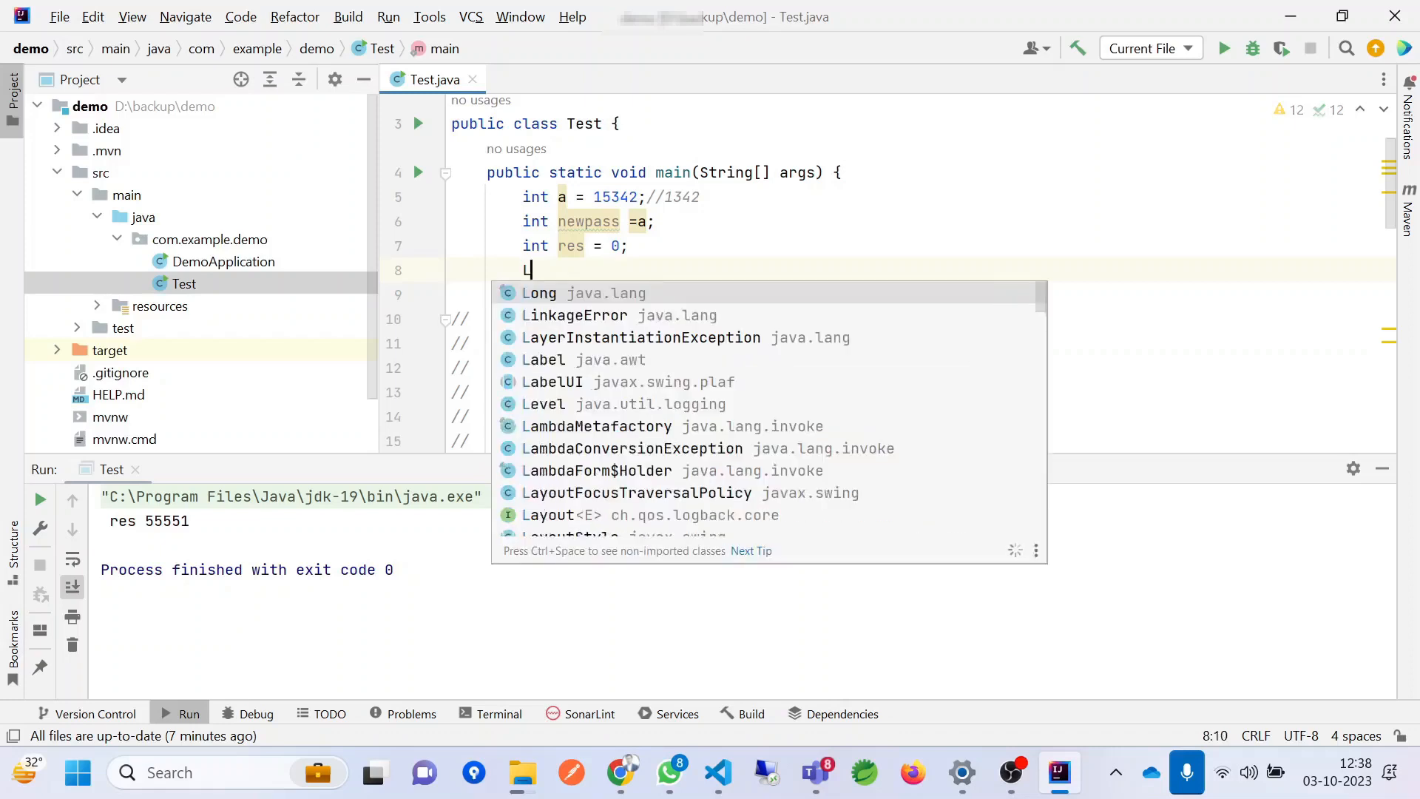
type("is")
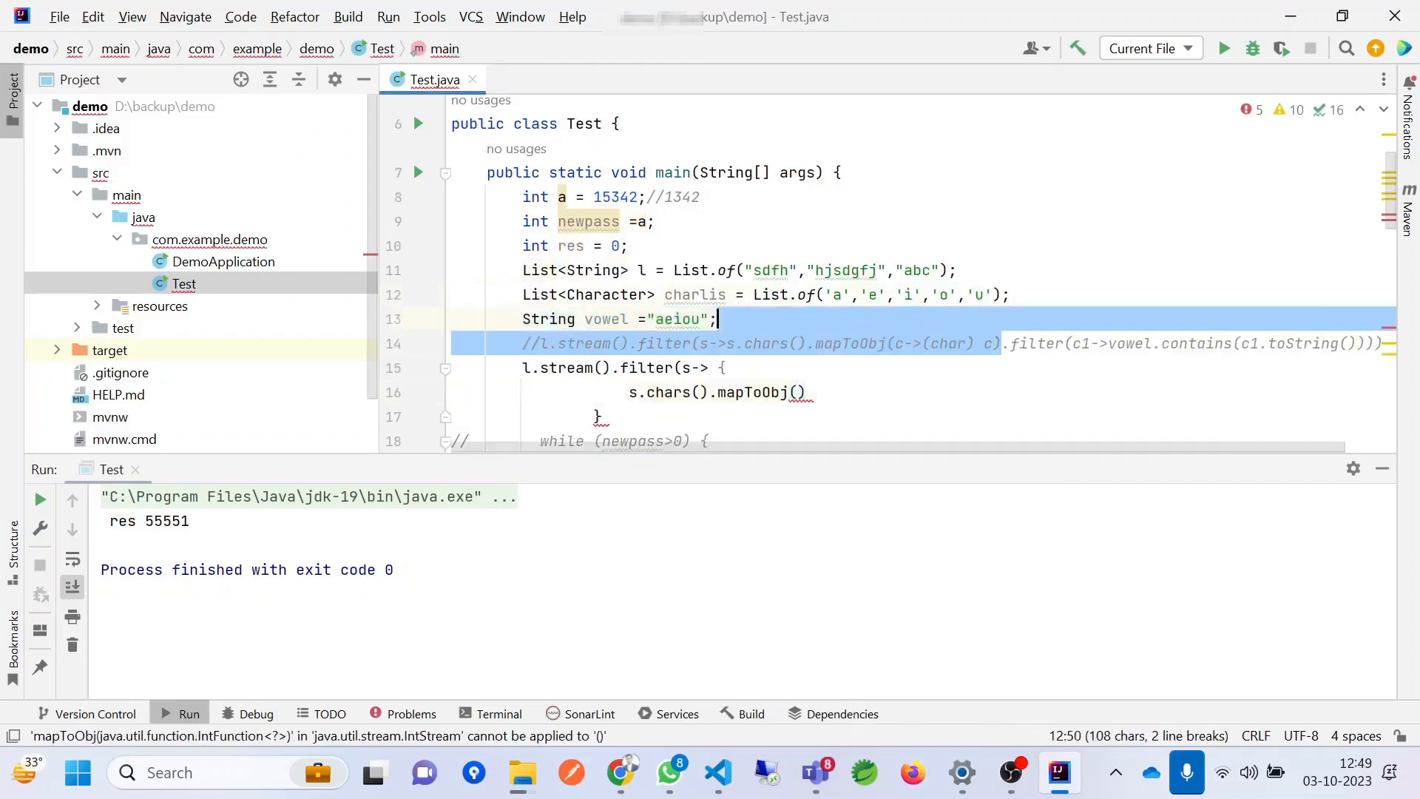
type(".")
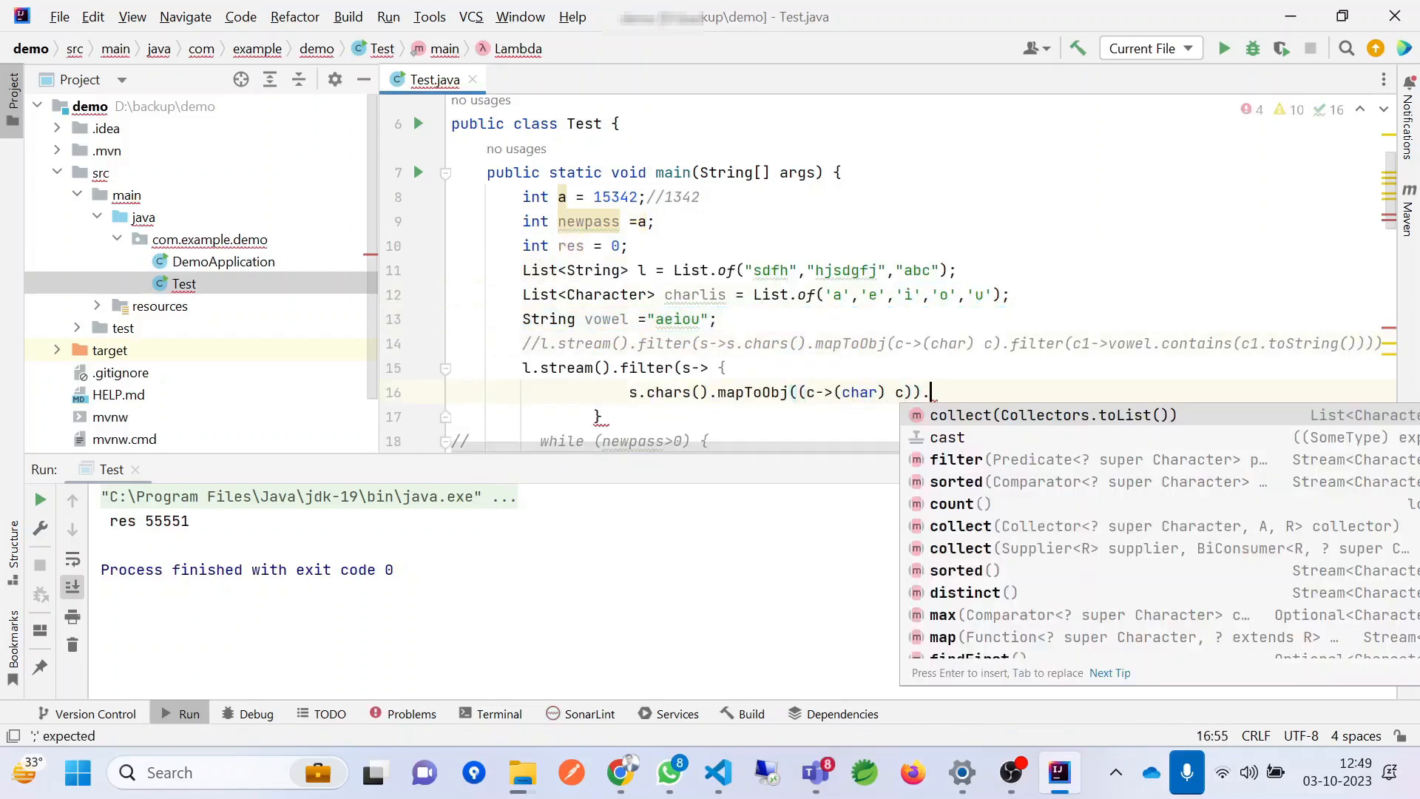
type("peek(s")
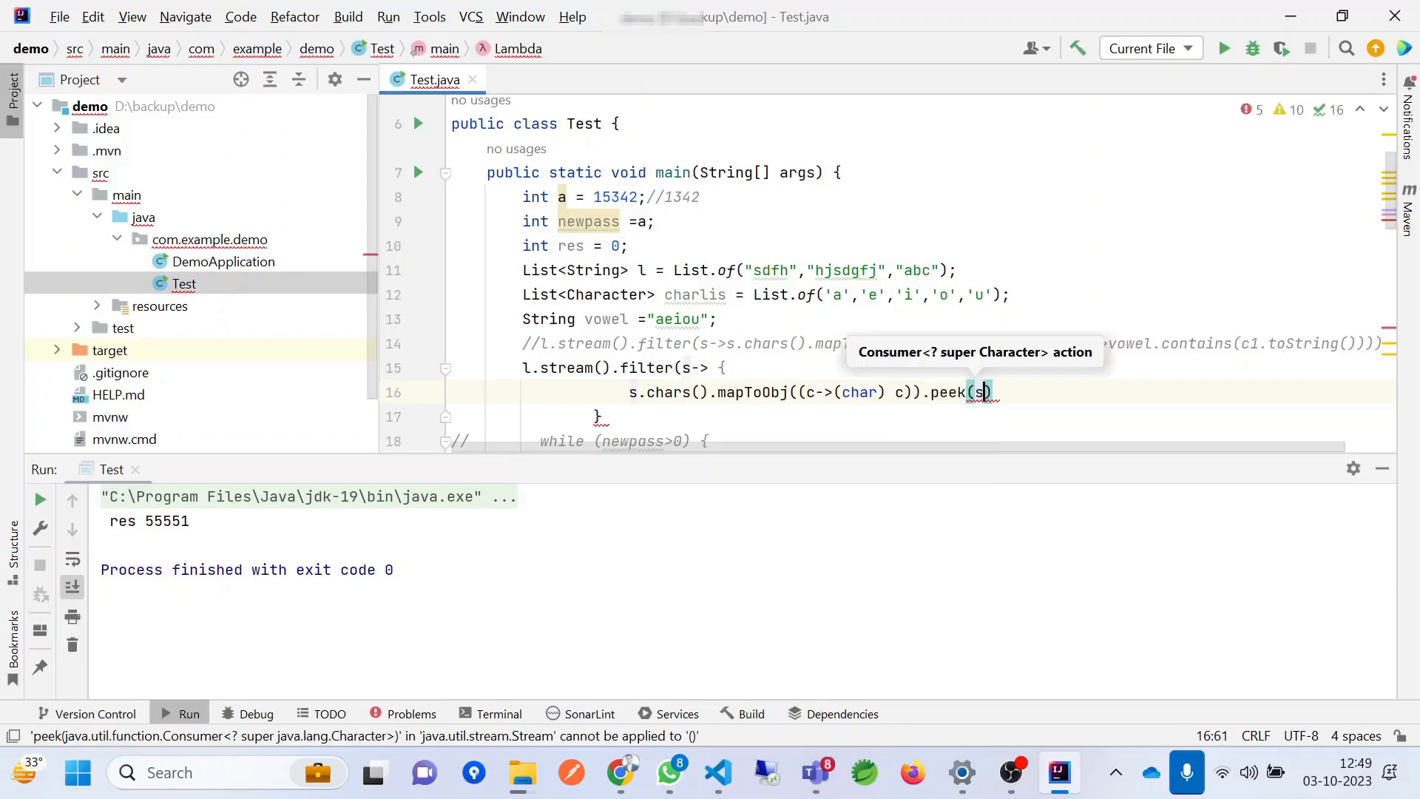
type("d")
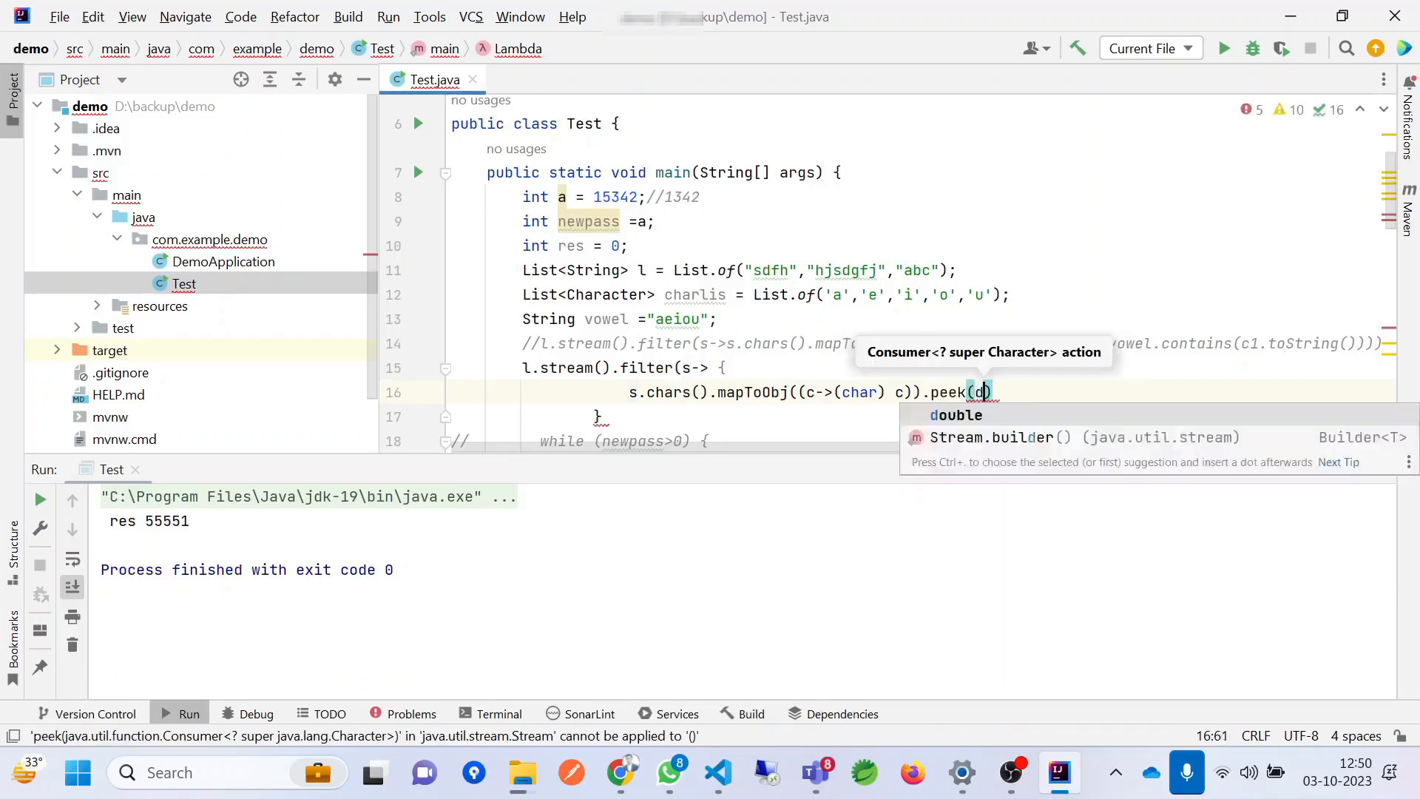
type("->sh")
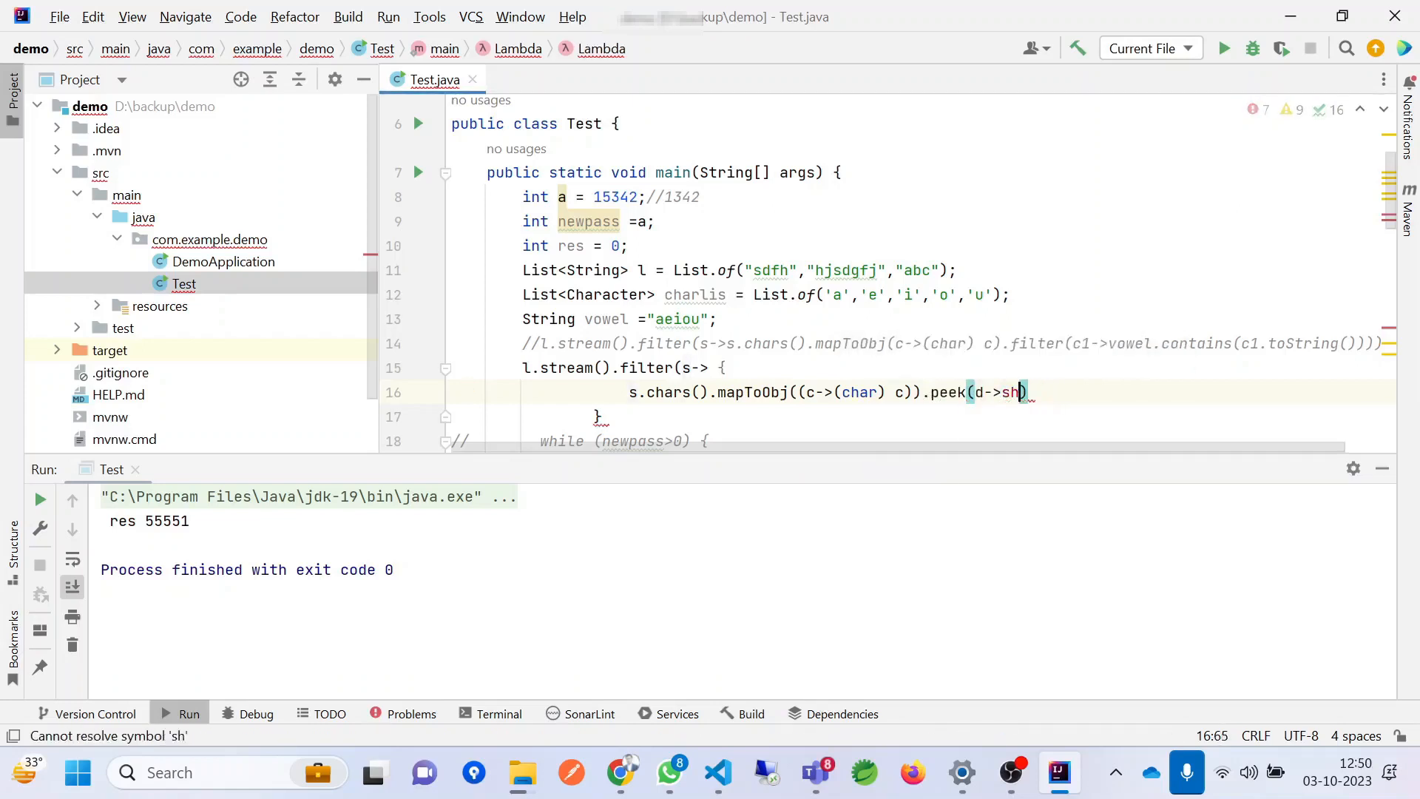
type("System.out.println(d));")
type("return")
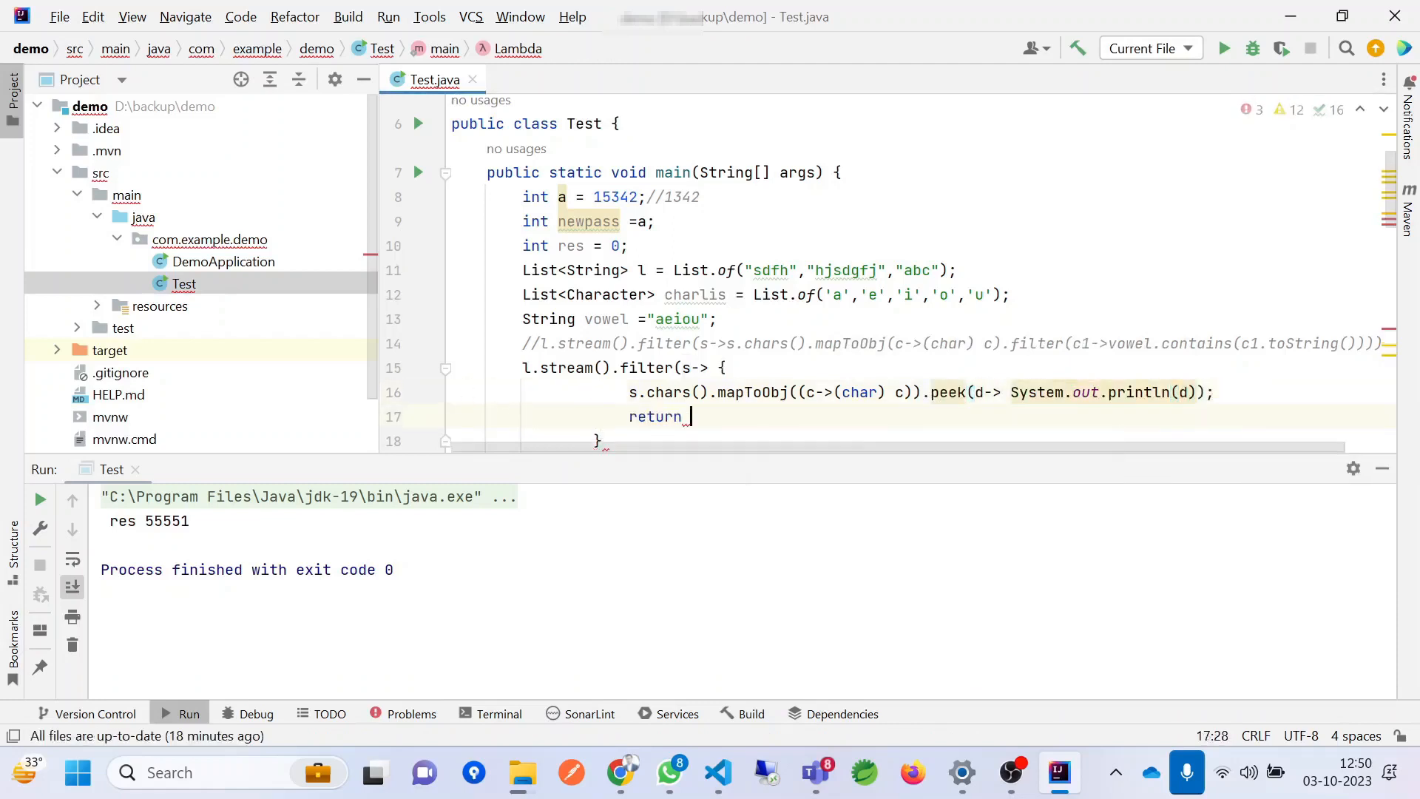
type("false;")
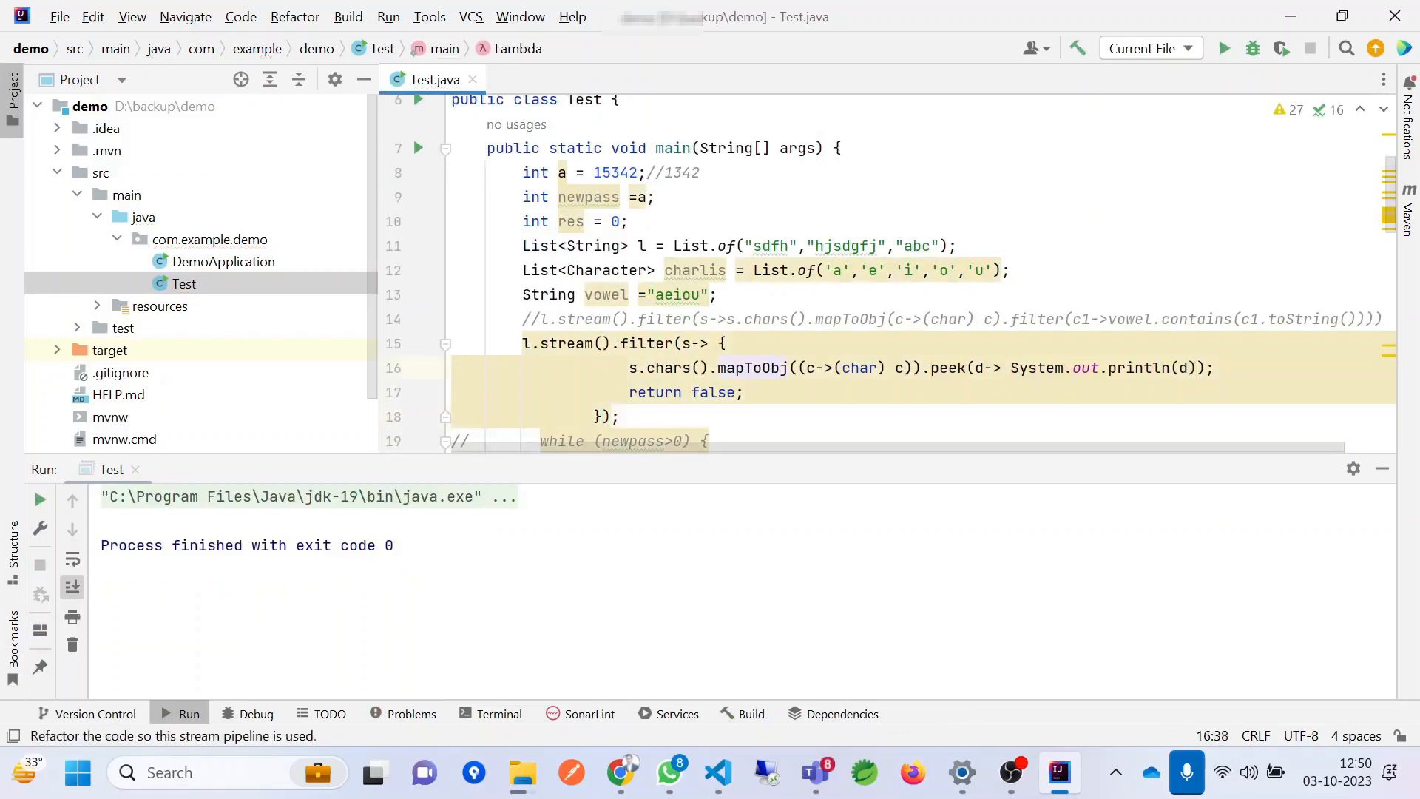
- Remove the trial .peek(...) call from the stream chain
double_click(947, 369)
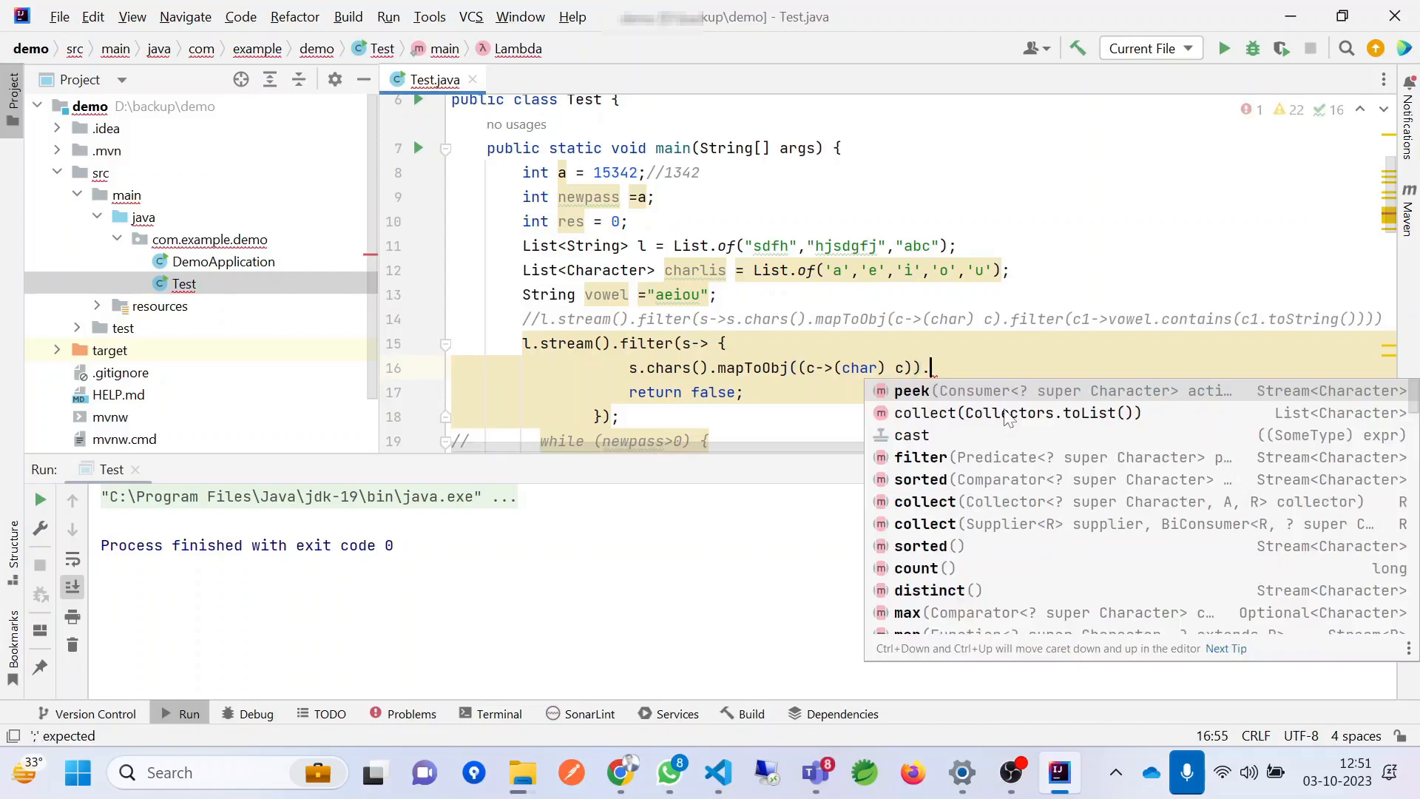
key("Escape")
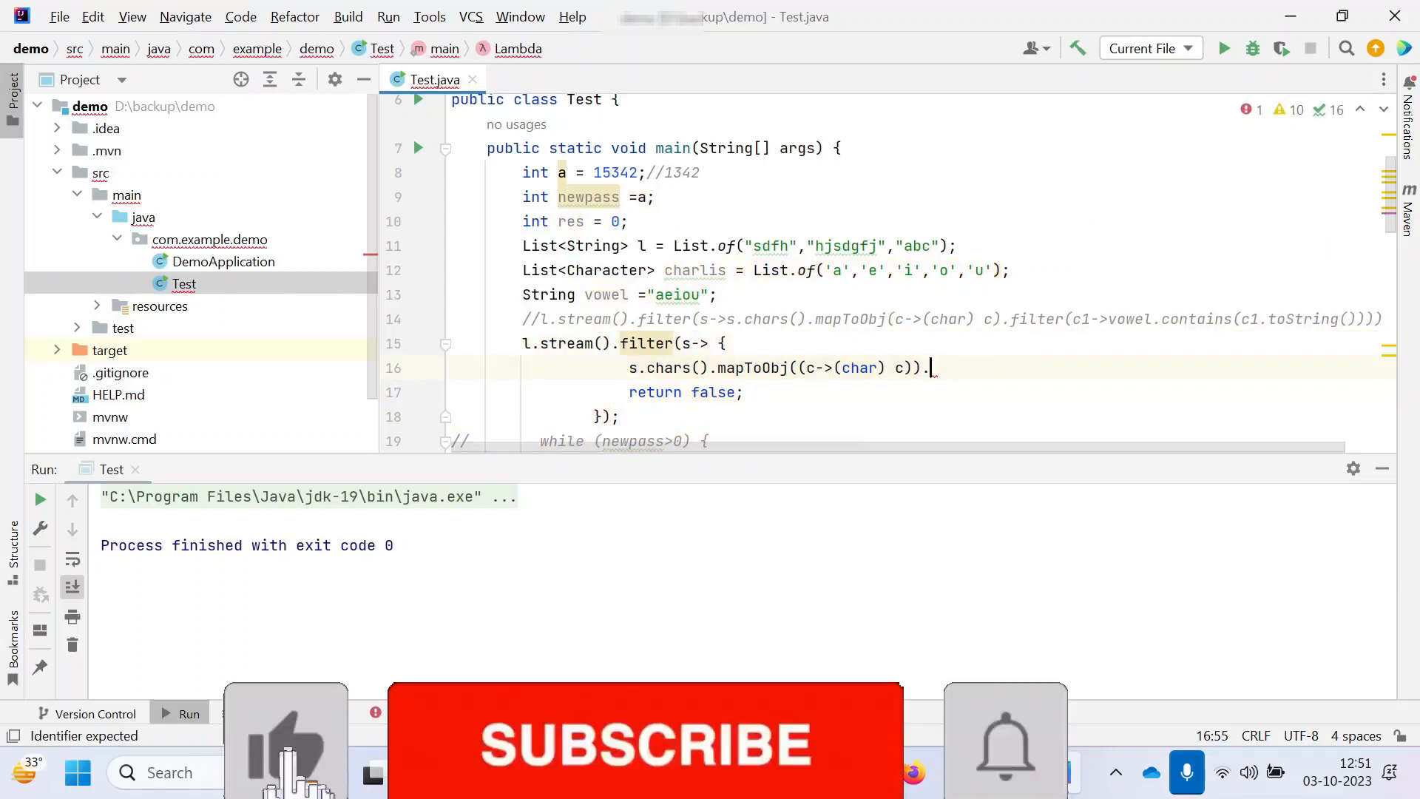
- Add an empty .filter() call after mapToObj on the character stream, ending with a semicolon, while checking the vowel list
type("v")
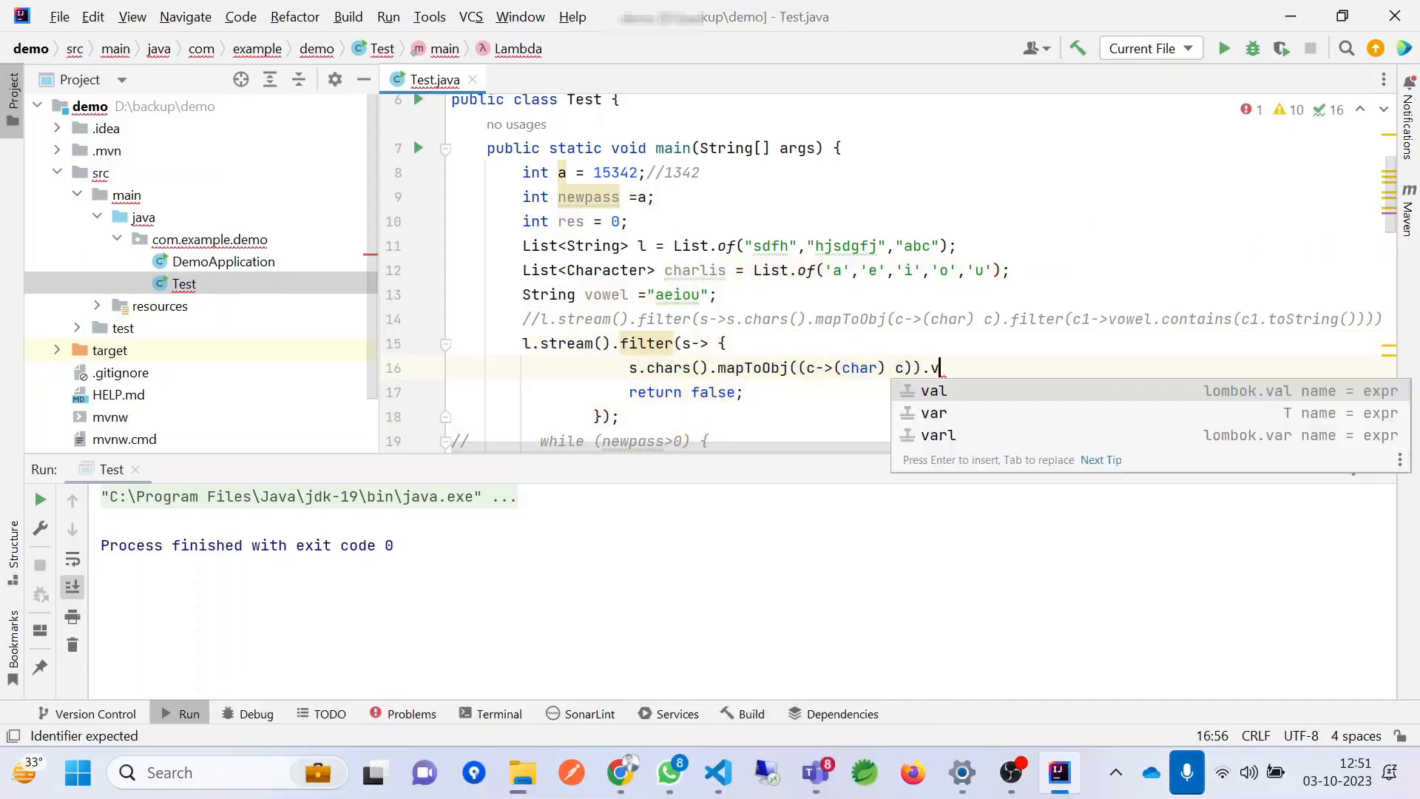
type("ilter(")
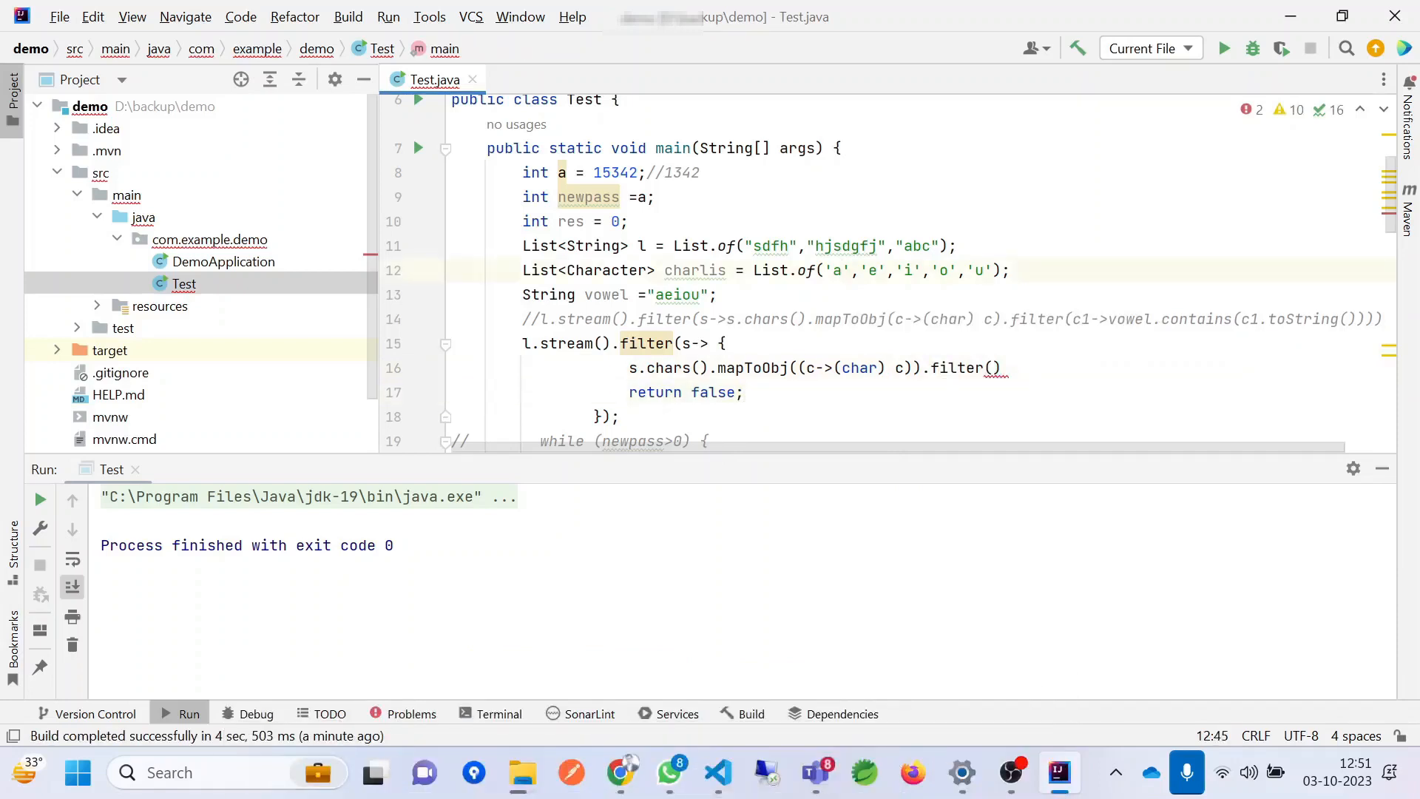
left_click(840, 269)
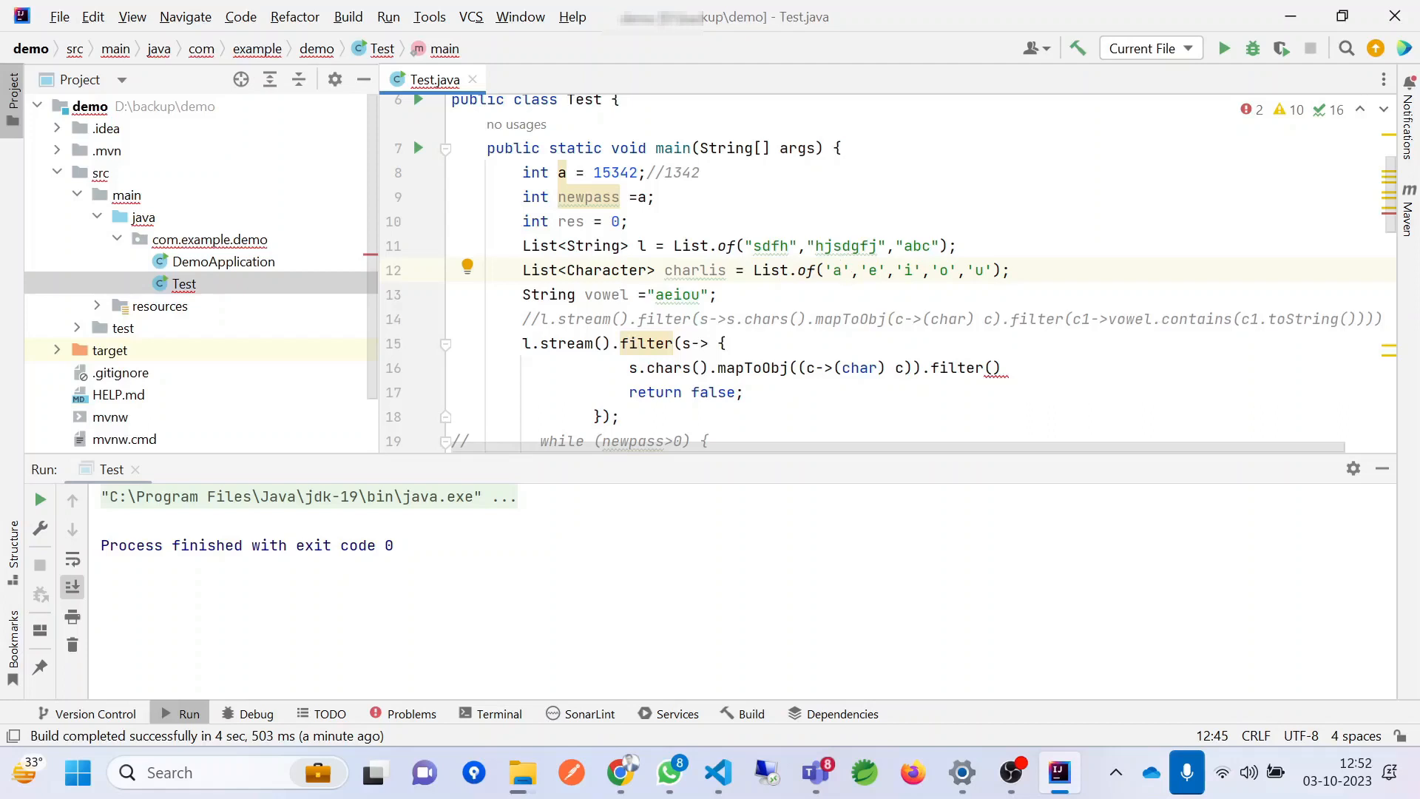
left_click(846, 269)
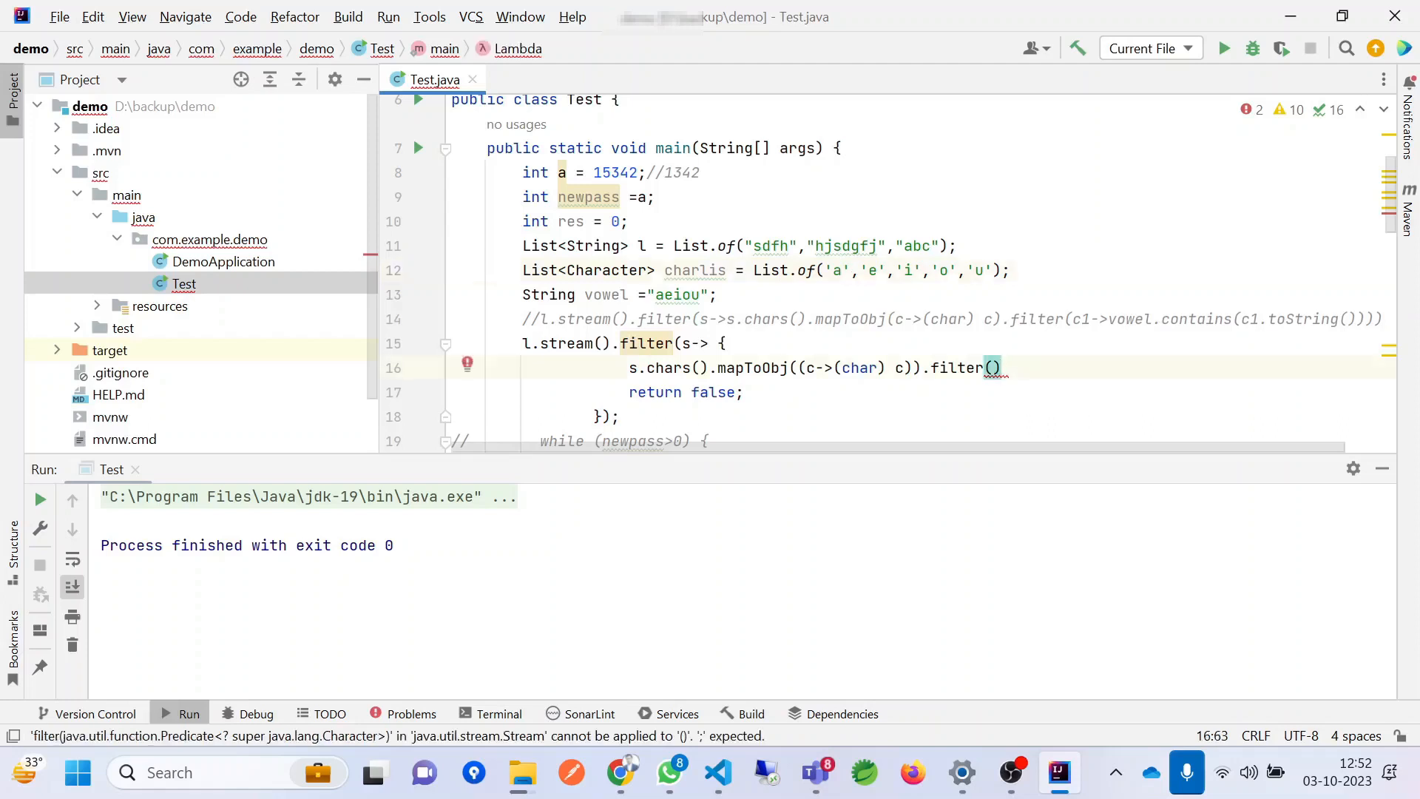
type(";")
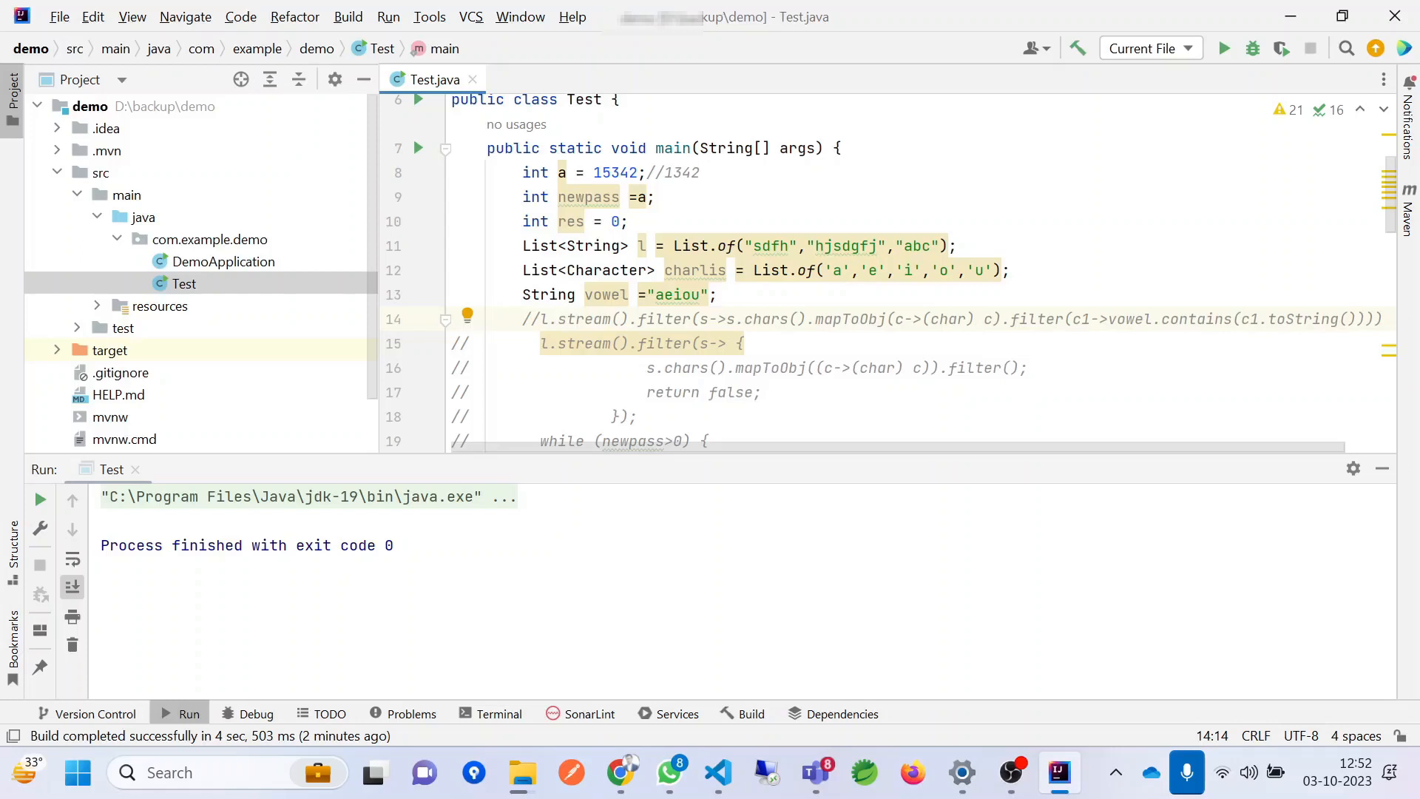
- Comment out the l.stream().filter block with Ctrl+/, leaving the word list and vowel string intact
left_click(565, 320)
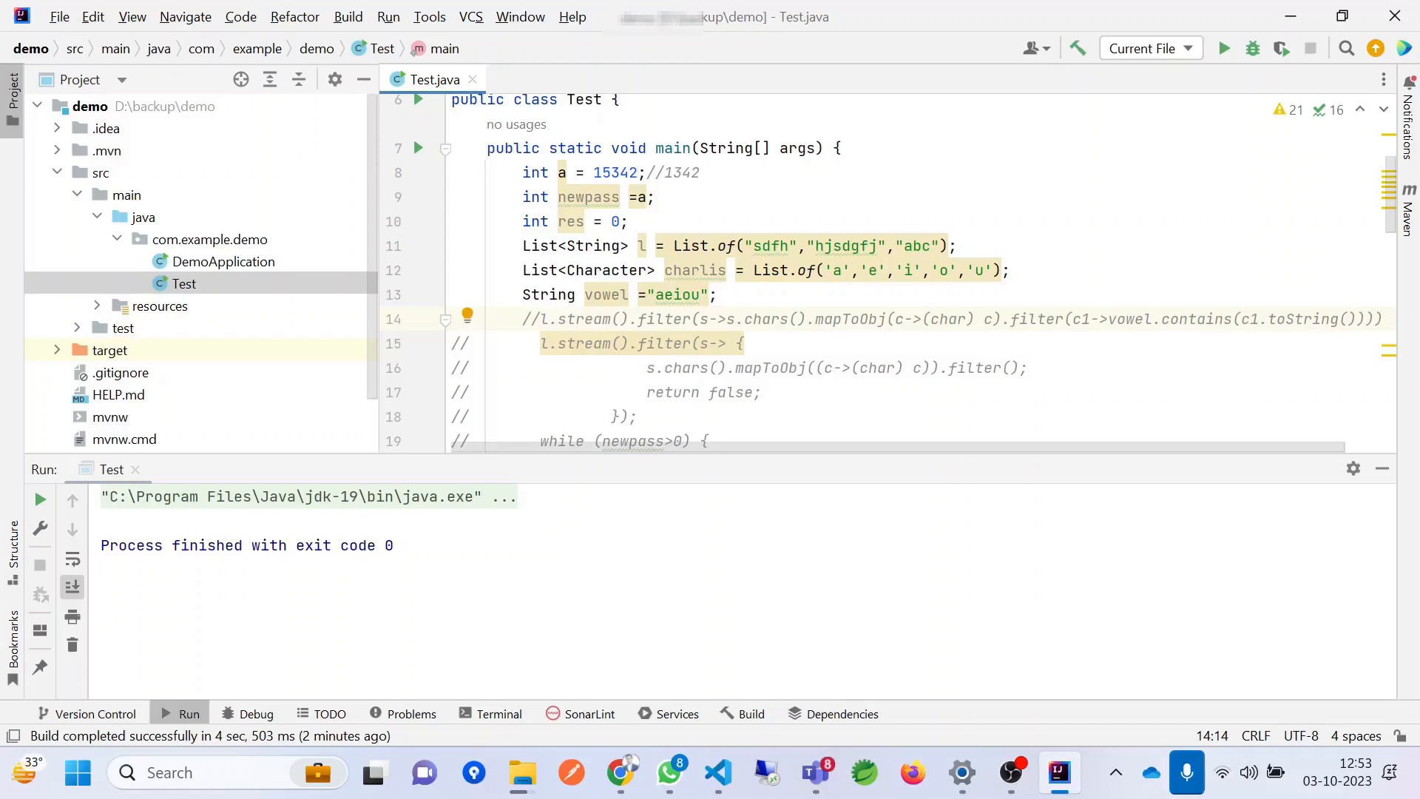
left_click(567, 319)
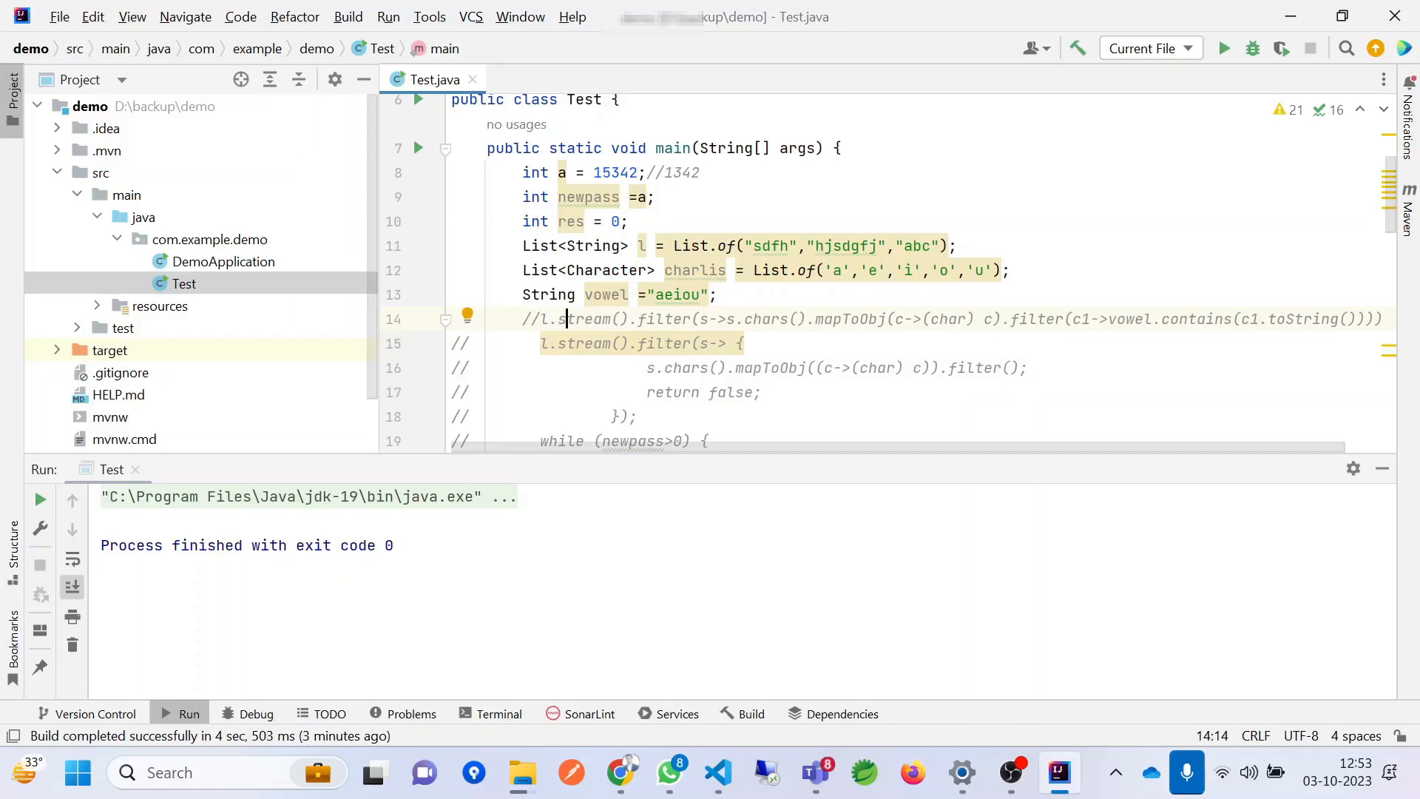
left_click(564, 320)
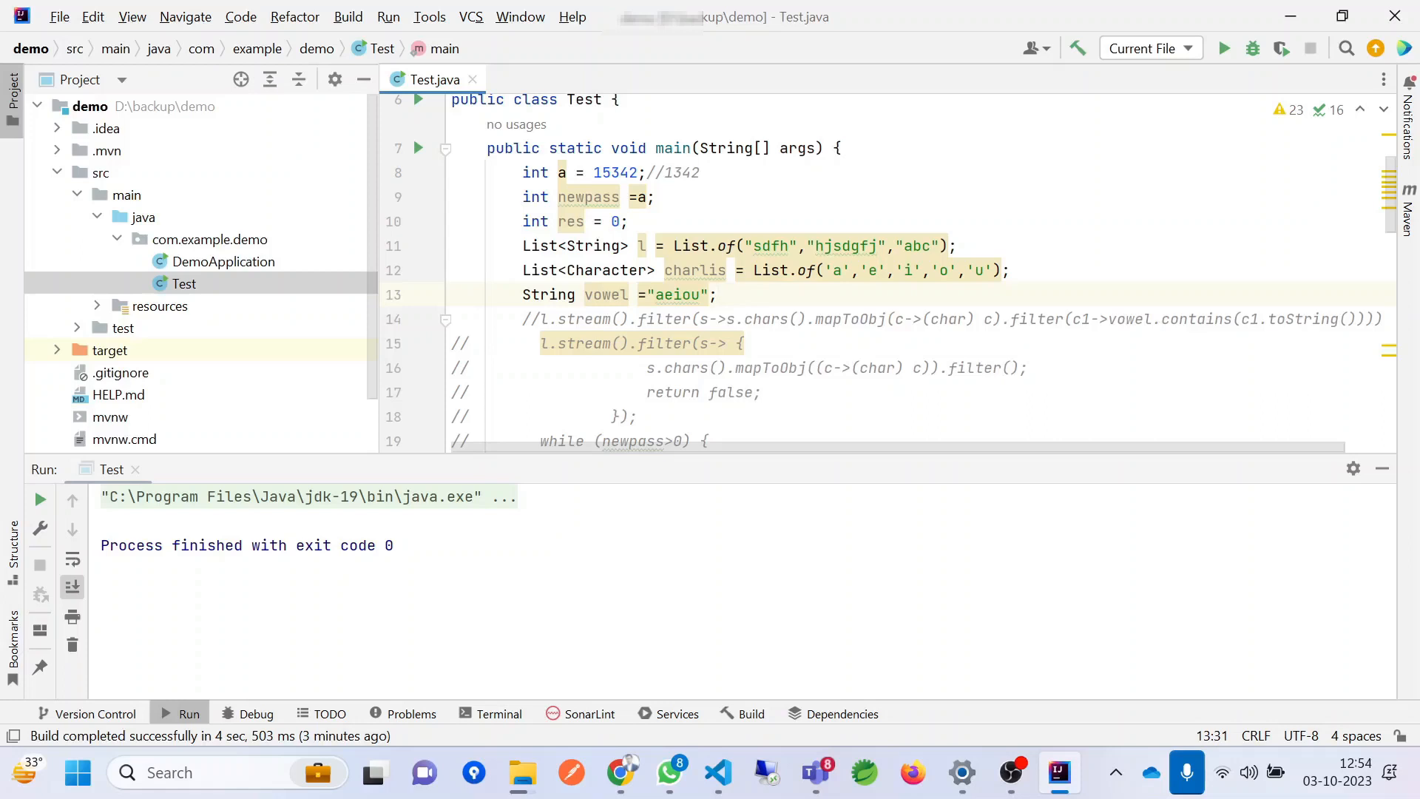
left_click(719, 294)
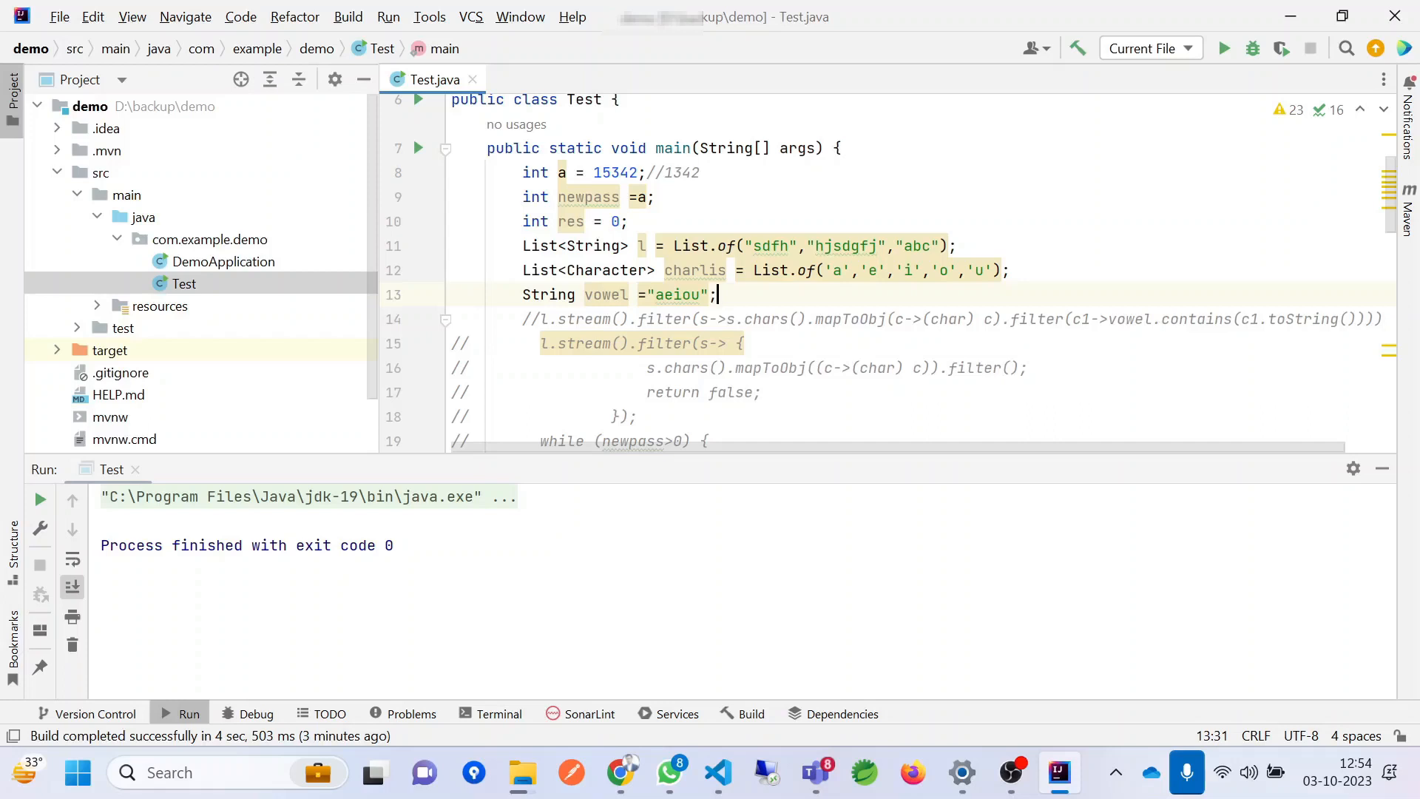